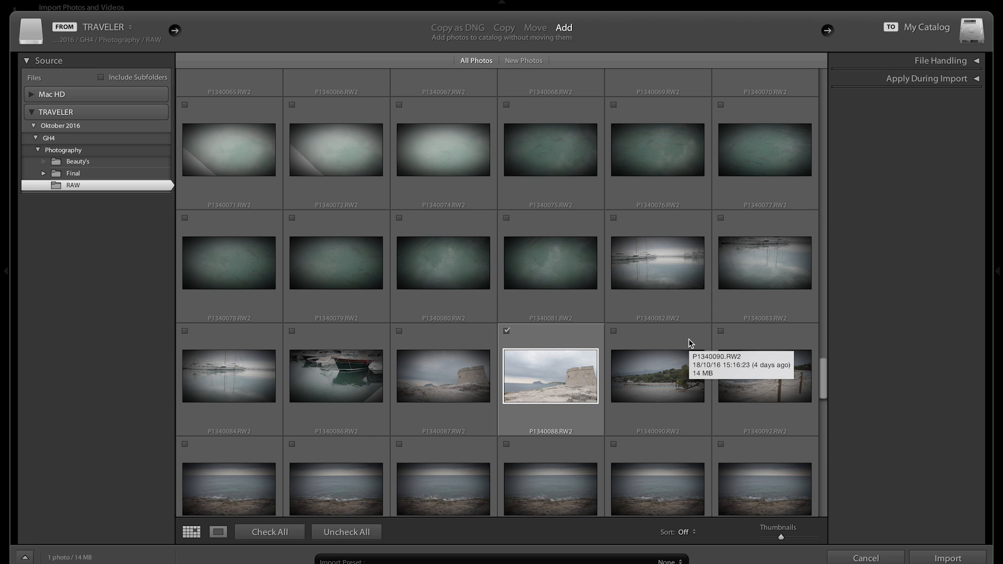
mouse_move(690, 344)
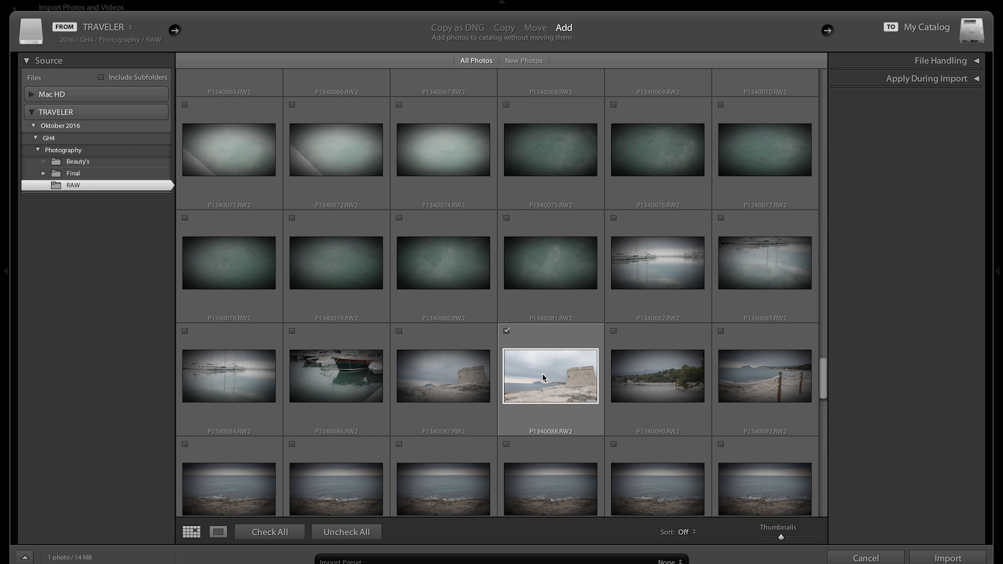
mouse_move(572, 421)
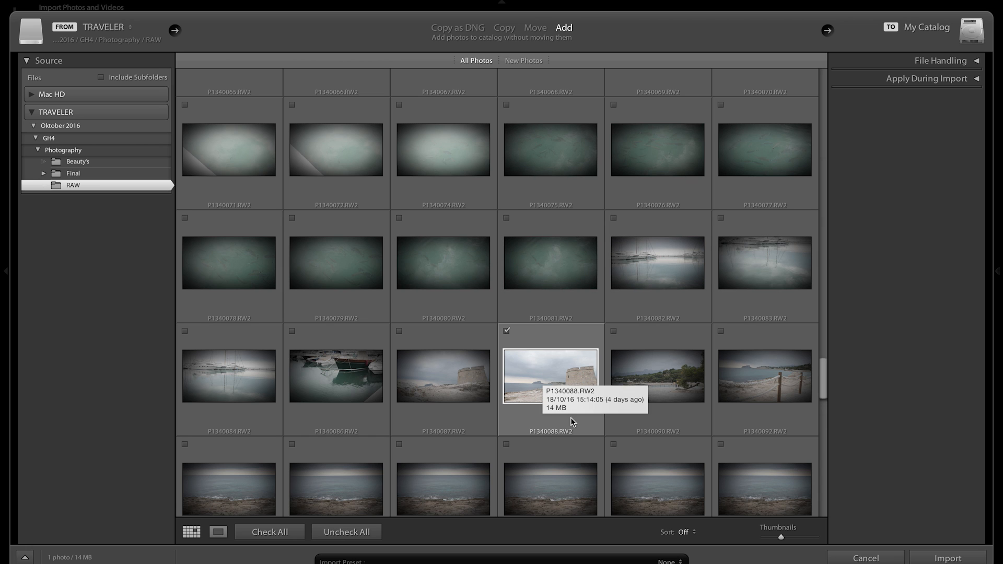
mouse_move(561, 438)
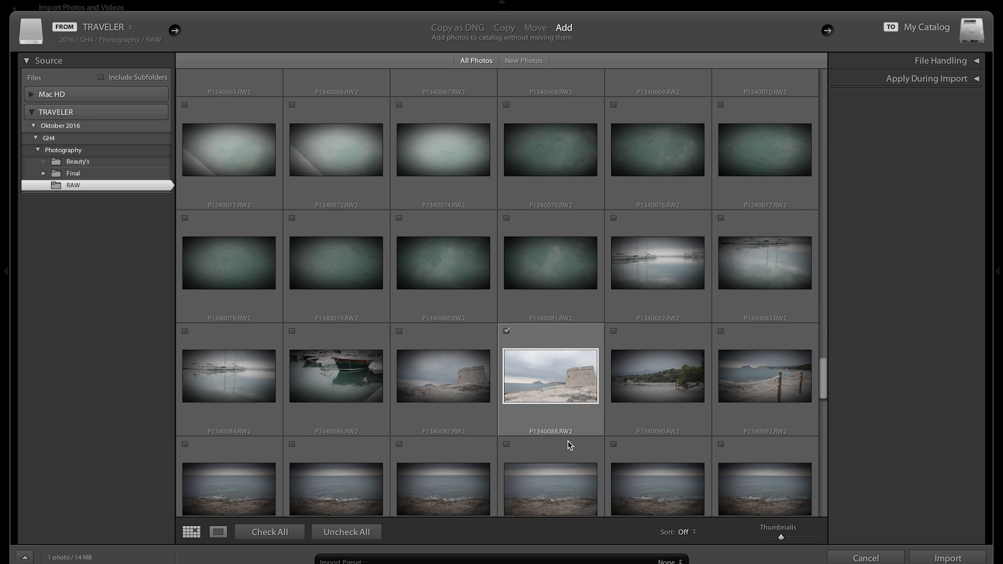
mouse_move(569, 435)
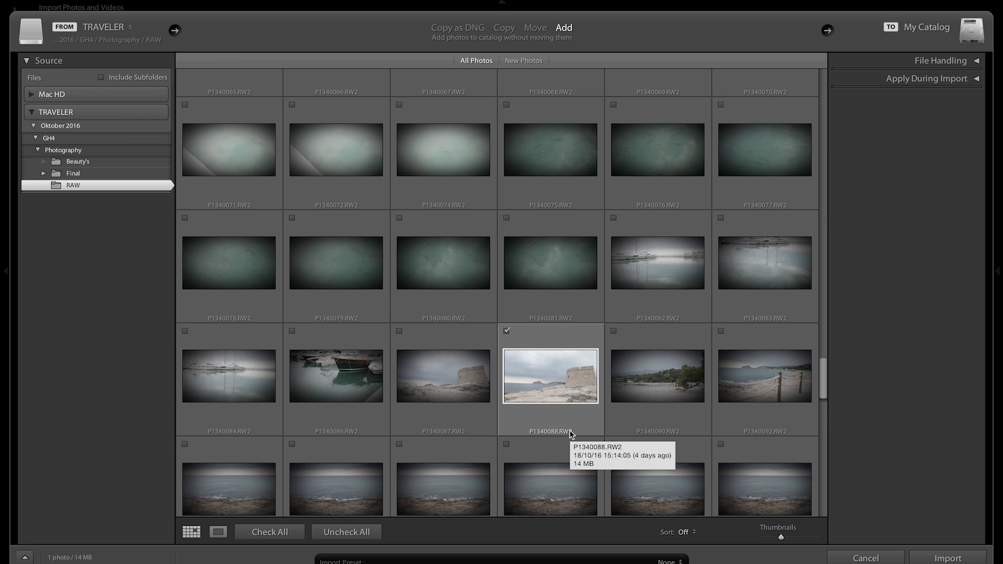
mouse_move(564, 436)
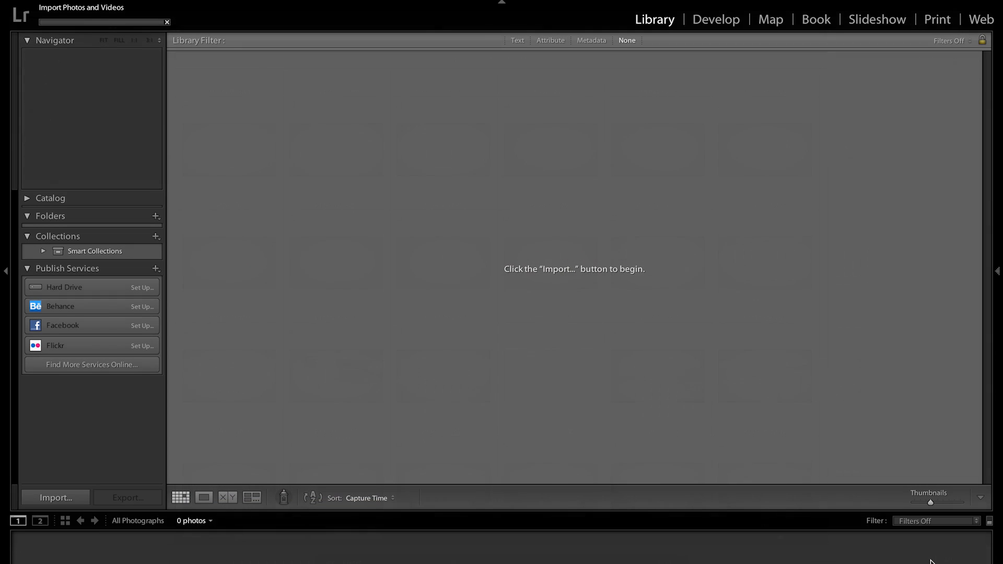
Step: Import P1340088.RW2 into the catalog so it shows in the Library grid
click(54, 498)
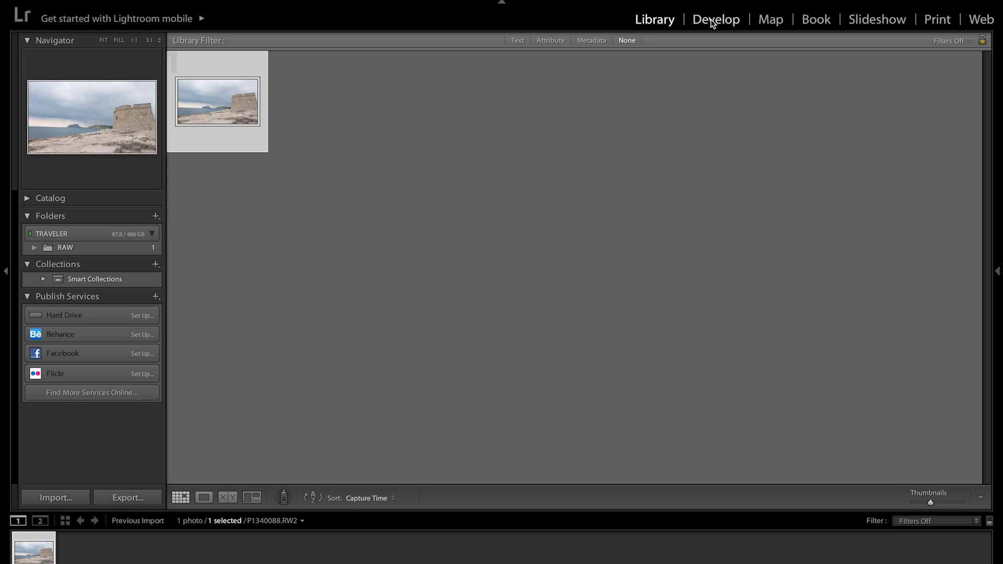
Step: In Develop, set Shadows -98, Blacks -32 and Temp to about 5395
click(715, 19)
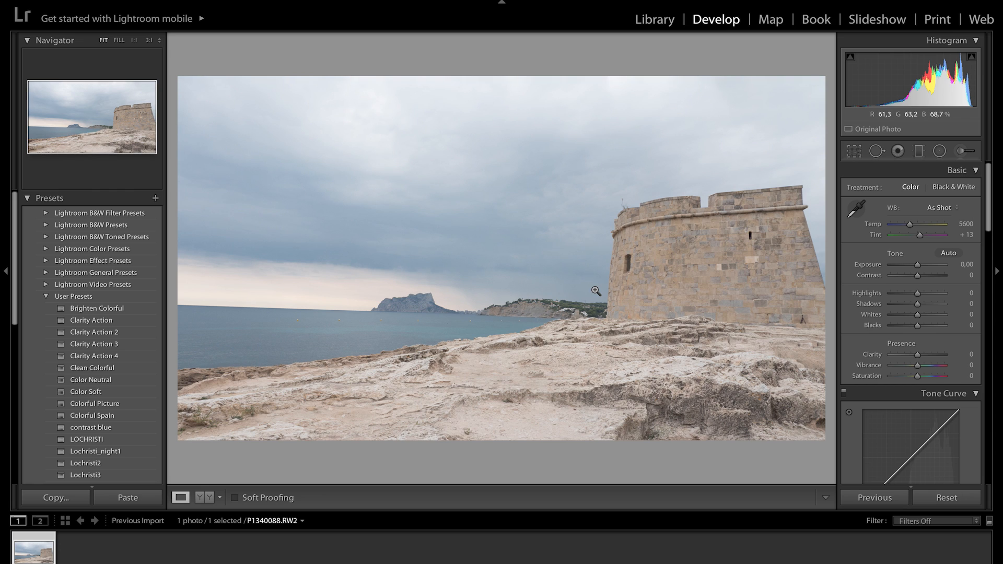
mouse_move(336, 315)
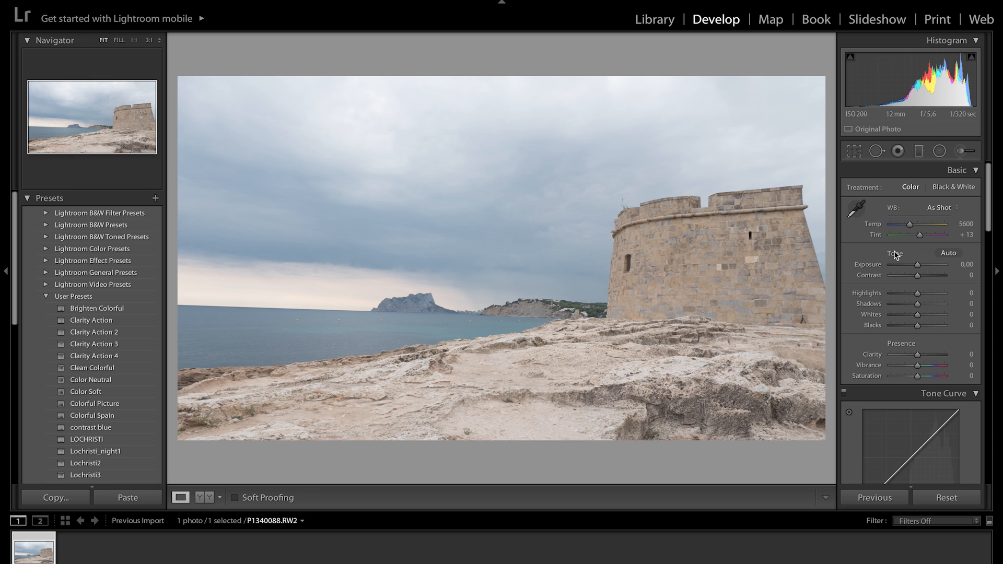
drag(918, 304, 915, 304)
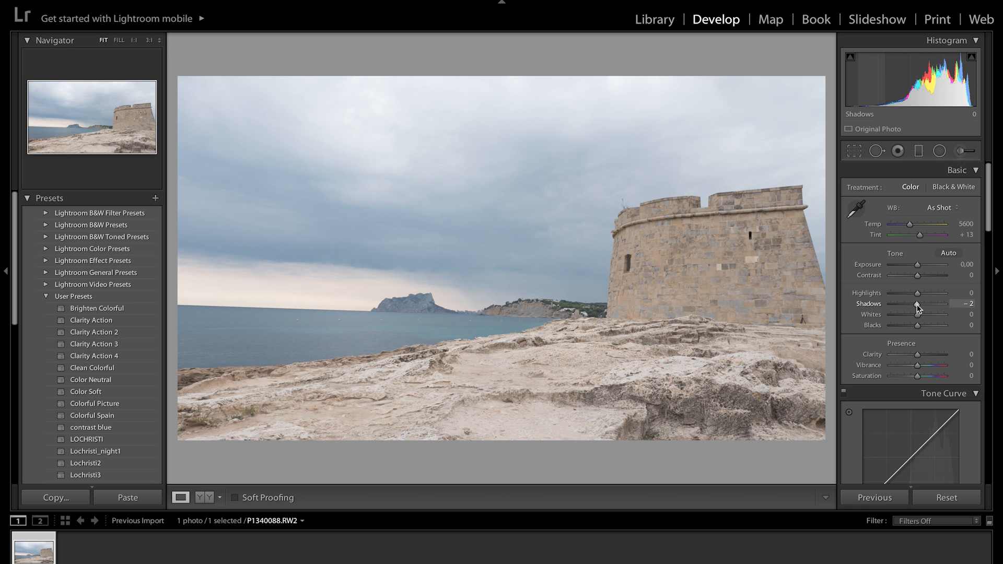
drag(938, 303, 896, 303)
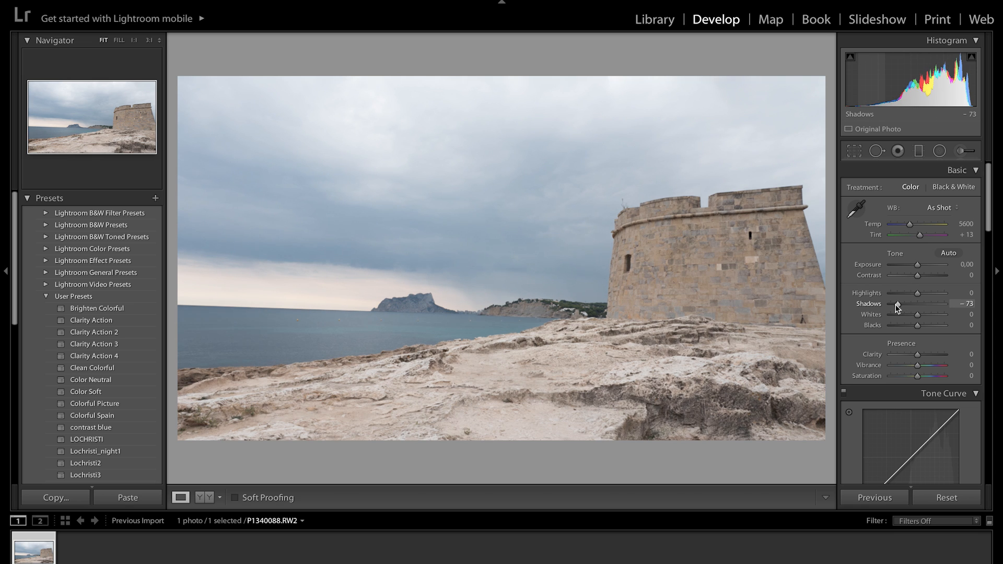
drag(927, 304, 911, 304)
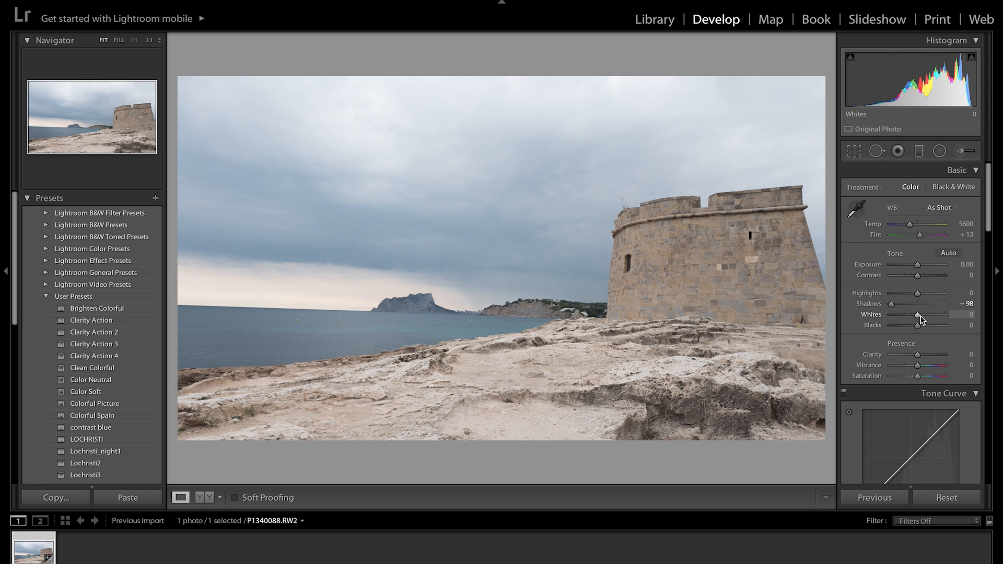
drag(936, 325, 911, 325)
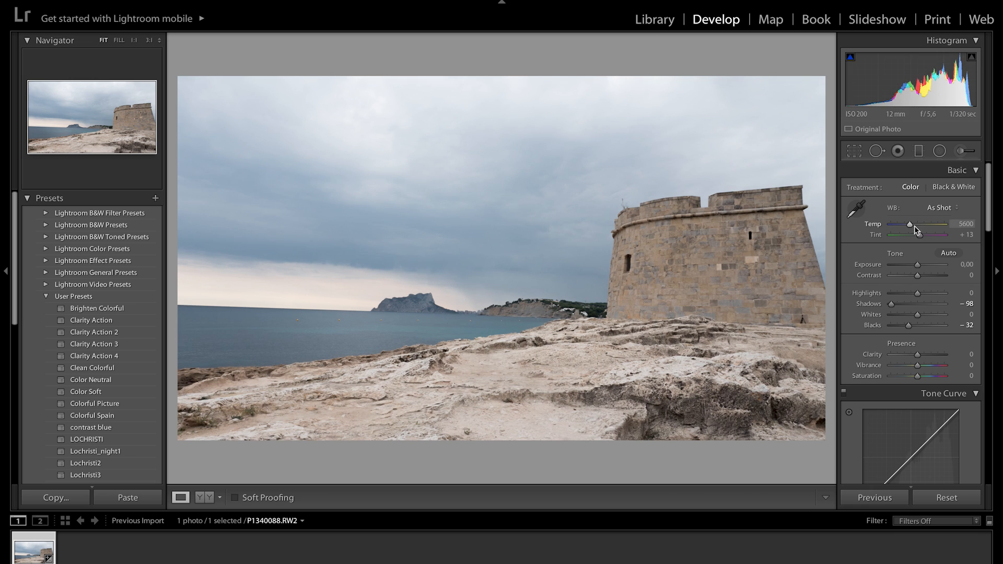
drag(928, 225, 909, 224)
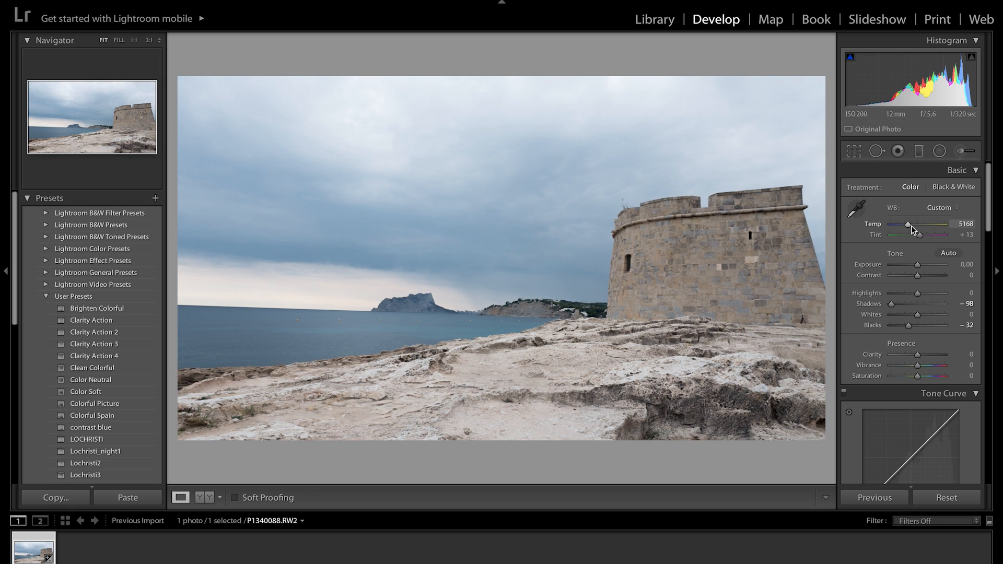
drag(907, 225, 912, 224)
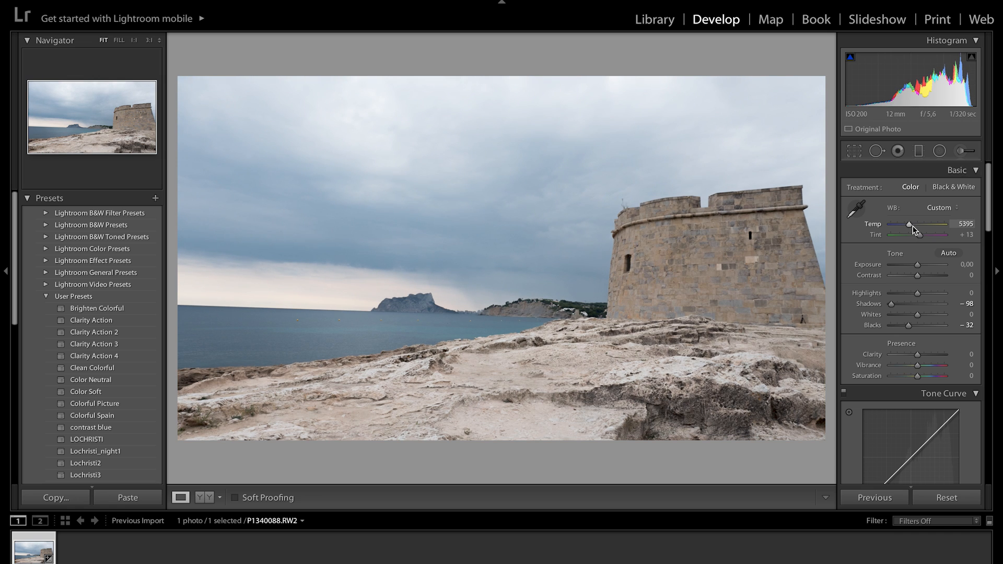
mouse_move(934, 356)
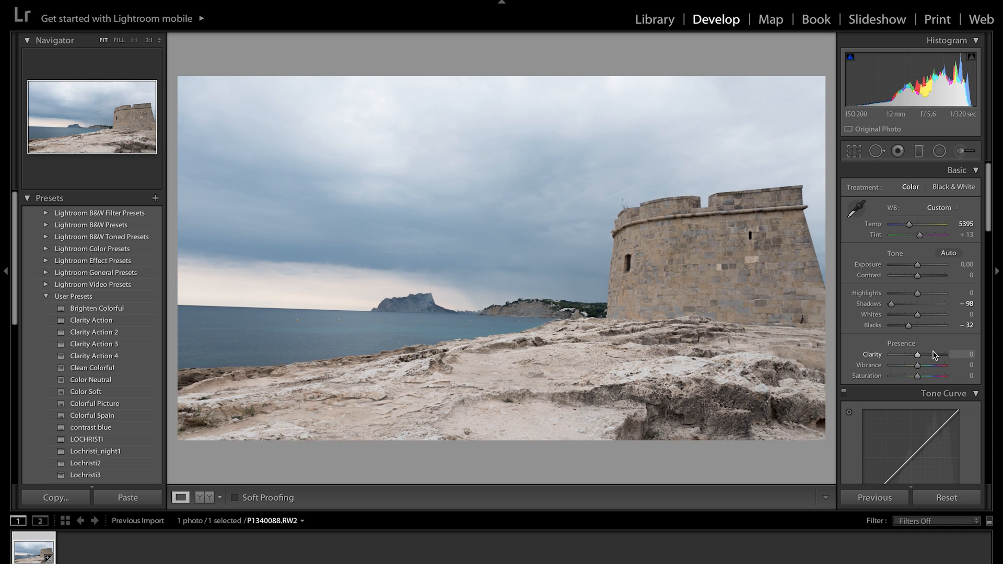
Step: Set Clarity +59, Vibrance -16 and Saturation +100 in the Presence section
drag(921, 354, 933, 354)
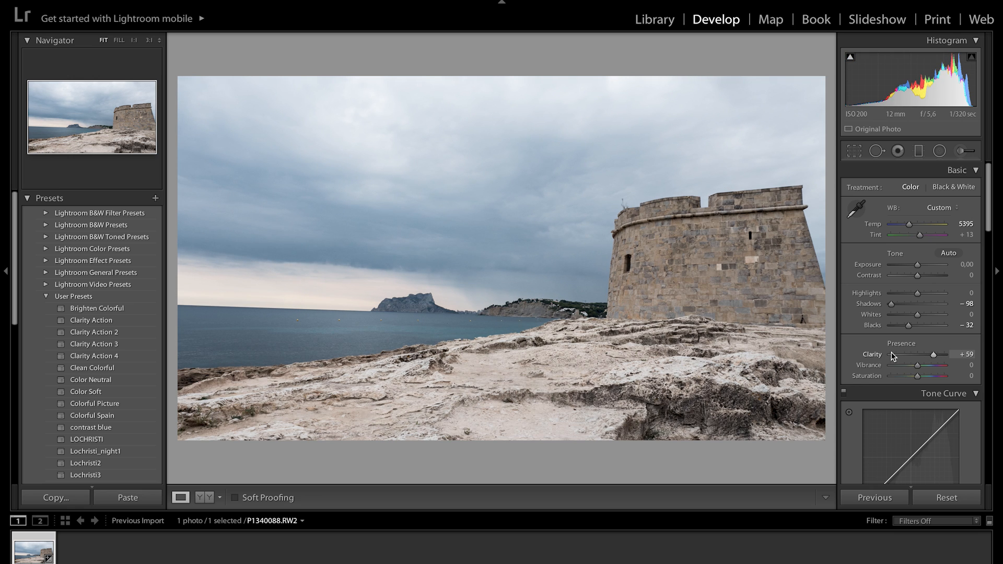
mouse_move(695, 252)
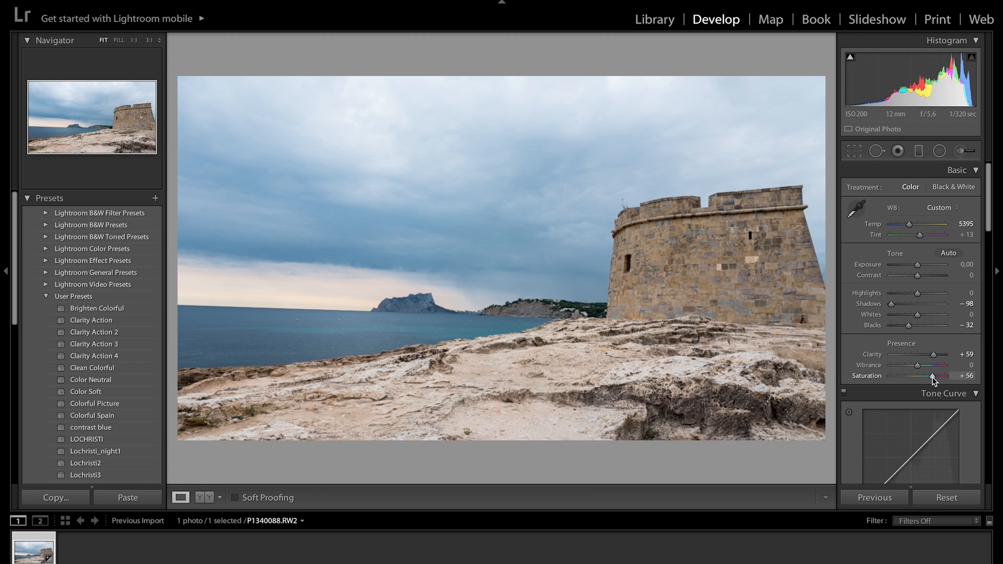
drag(931, 376, 943, 376)
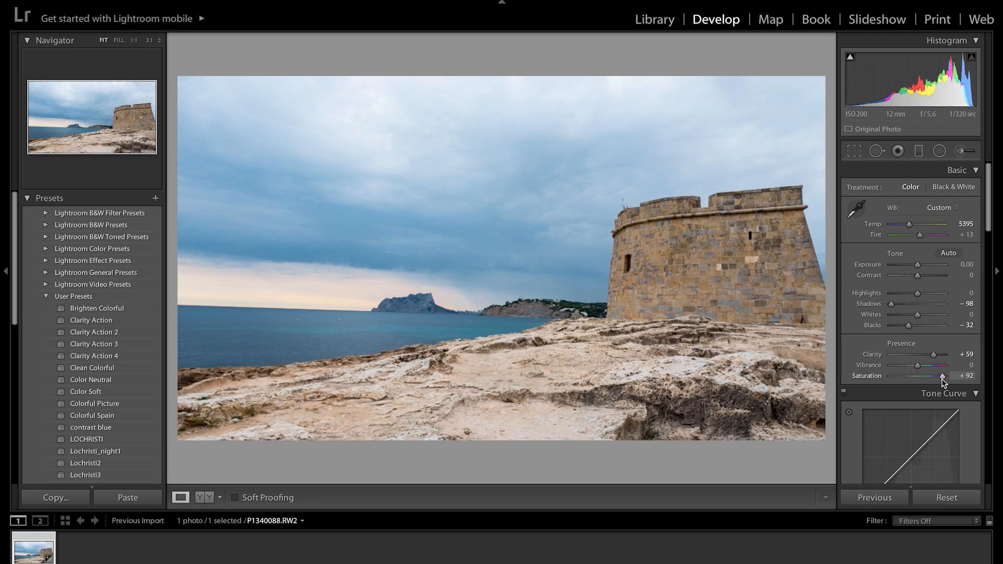
drag(937, 366, 913, 365)
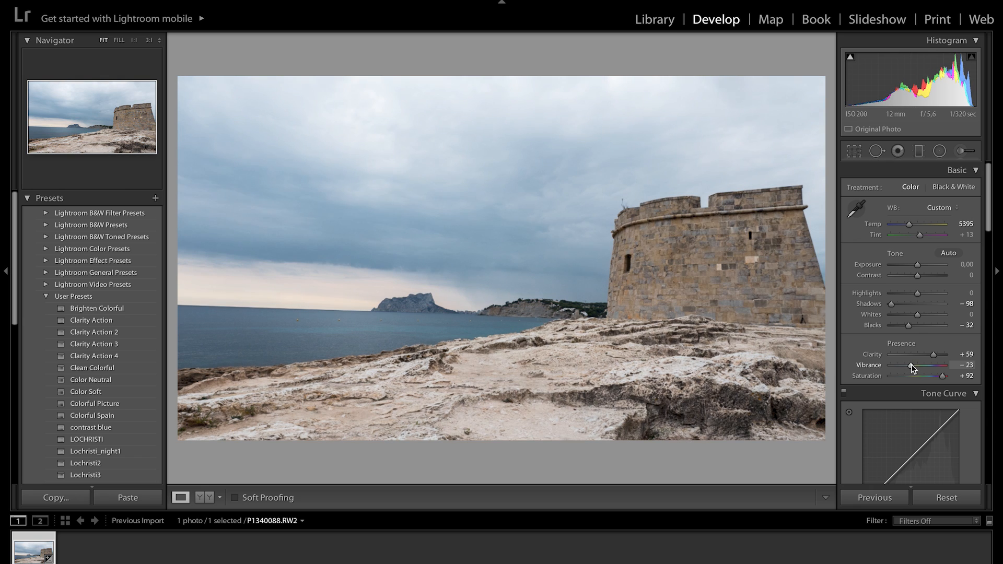
drag(927, 364, 933, 365)
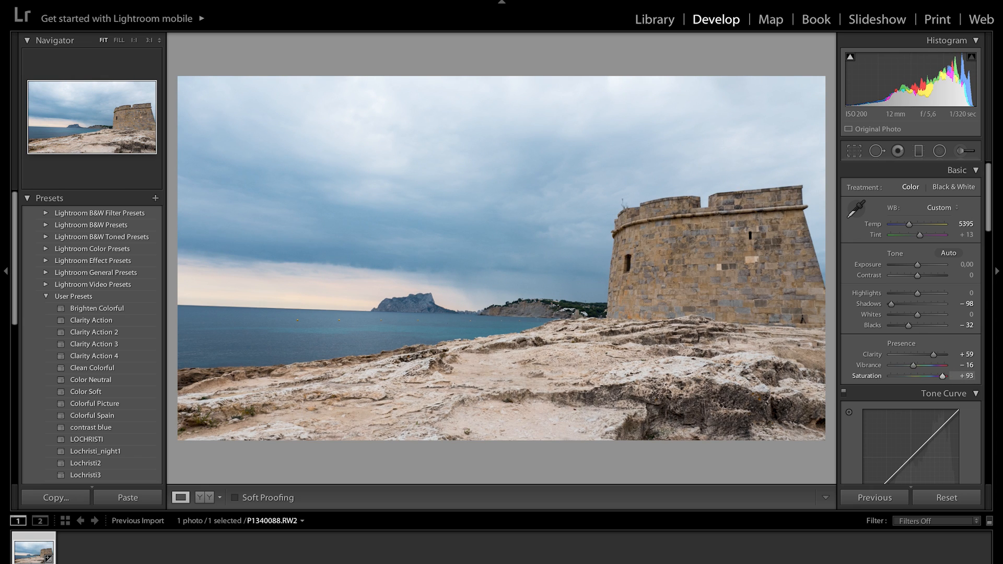
drag(941, 377, 953, 376)
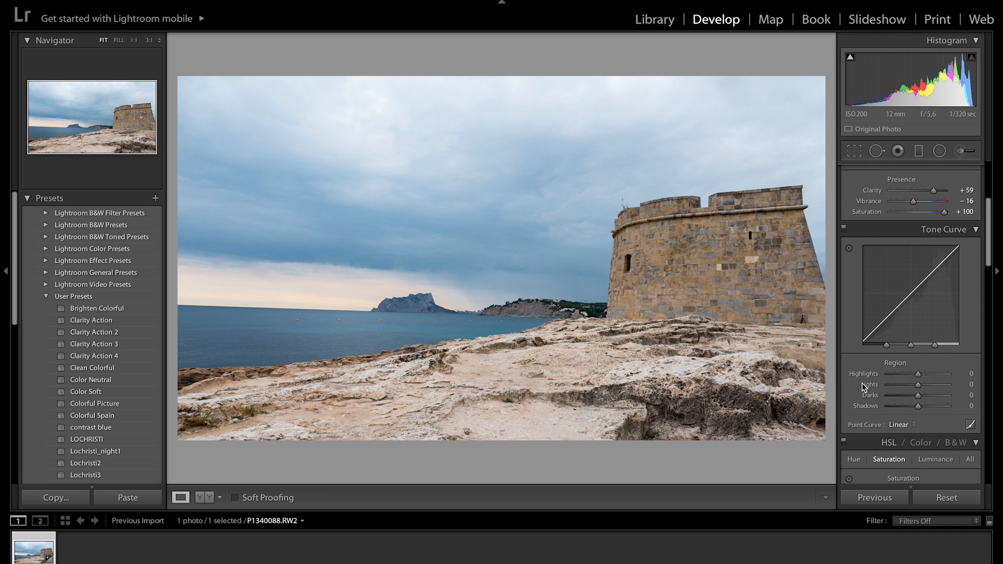
Step: Set the tone curve Highlights to +11 and Lights to -15
drag(948, 370, 893, 369)
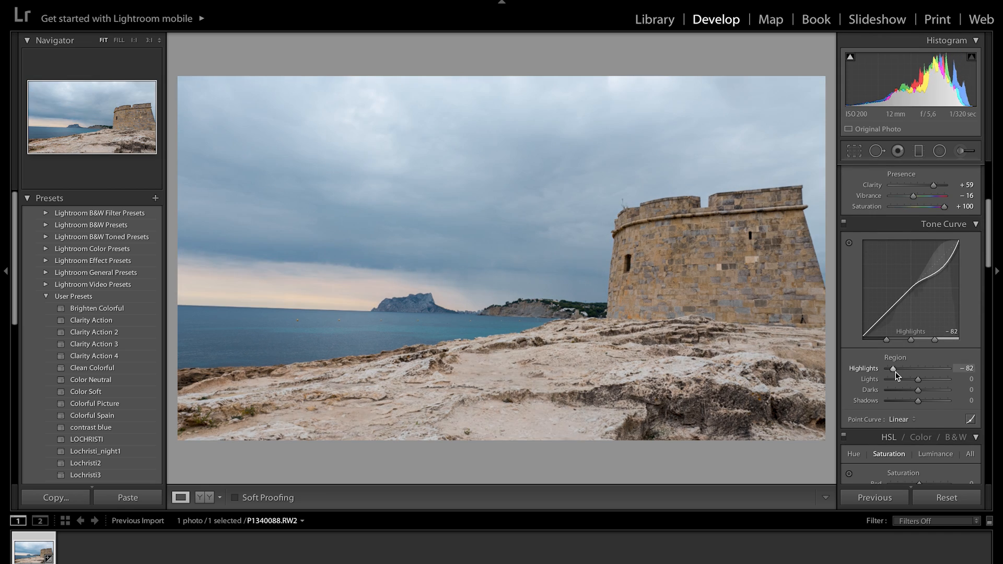
drag(885, 369, 919, 373)
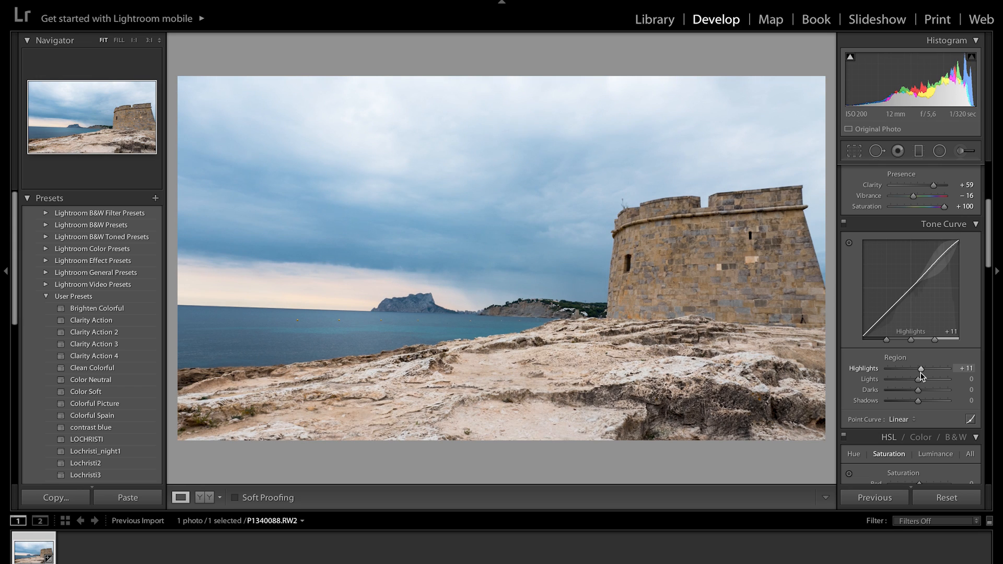
drag(918, 384, 920, 385)
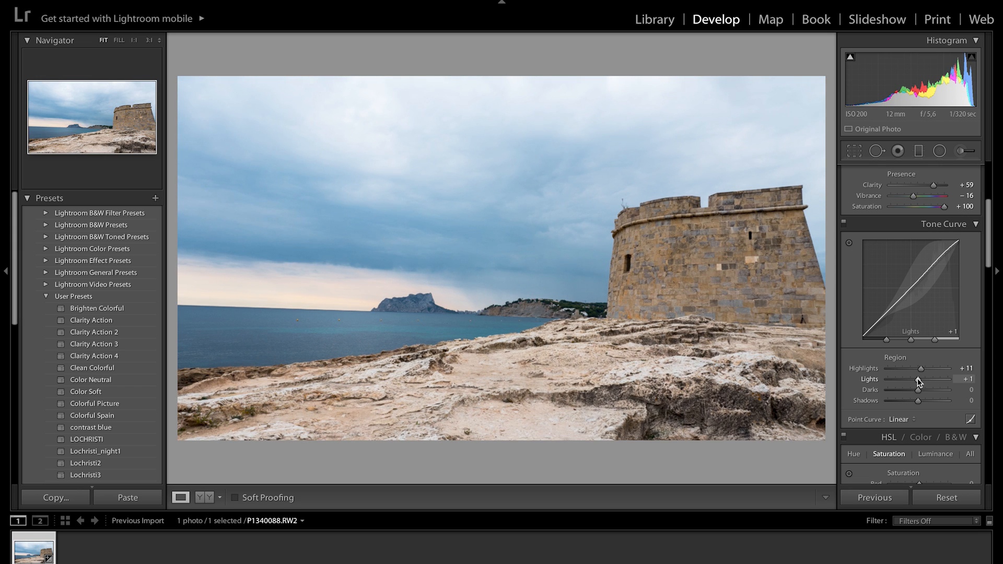
drag(937, 379, 908, 378)
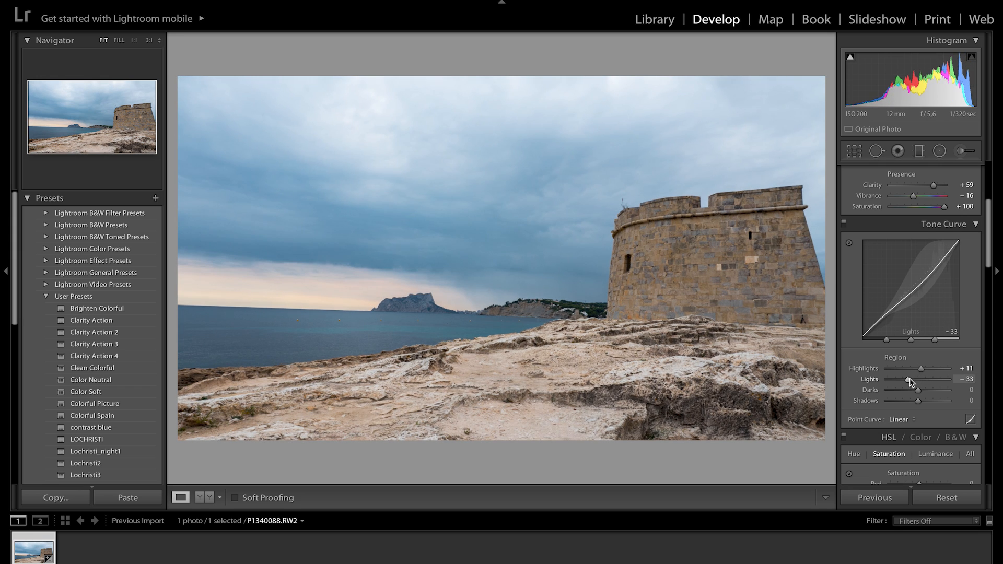
drag(919, 379, 935, 379)
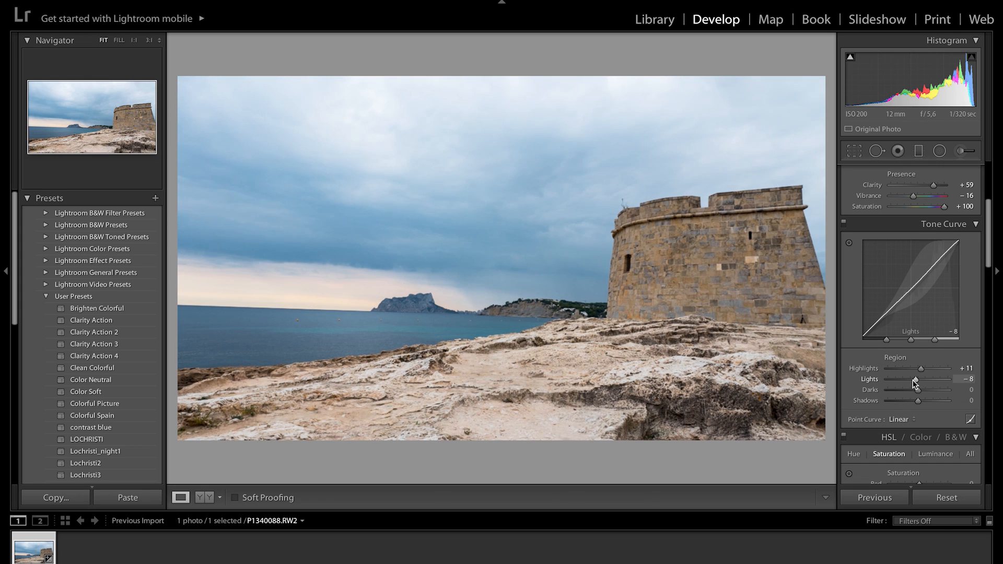
drag(919, 379, 911, 378)
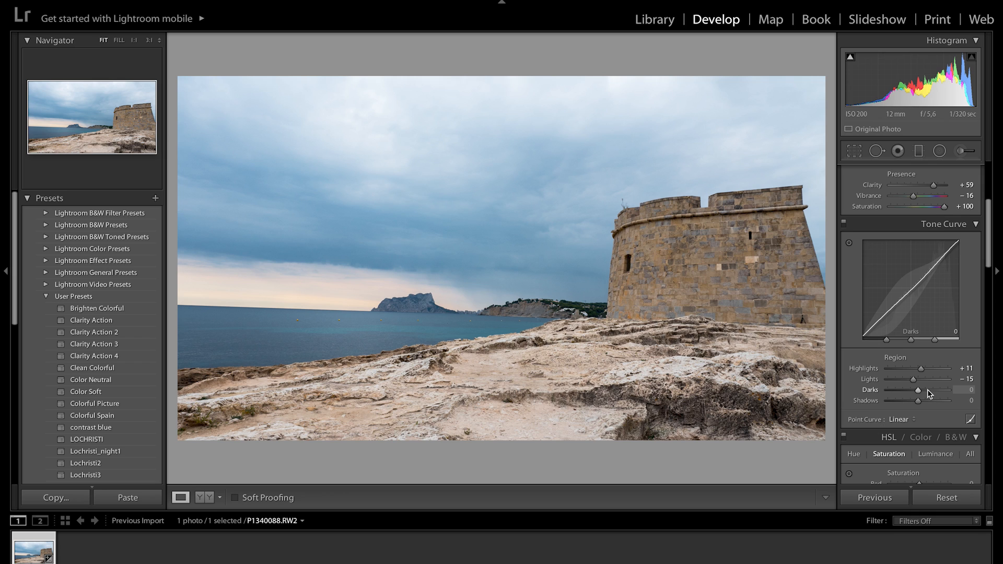
mouse_move(927, 396)
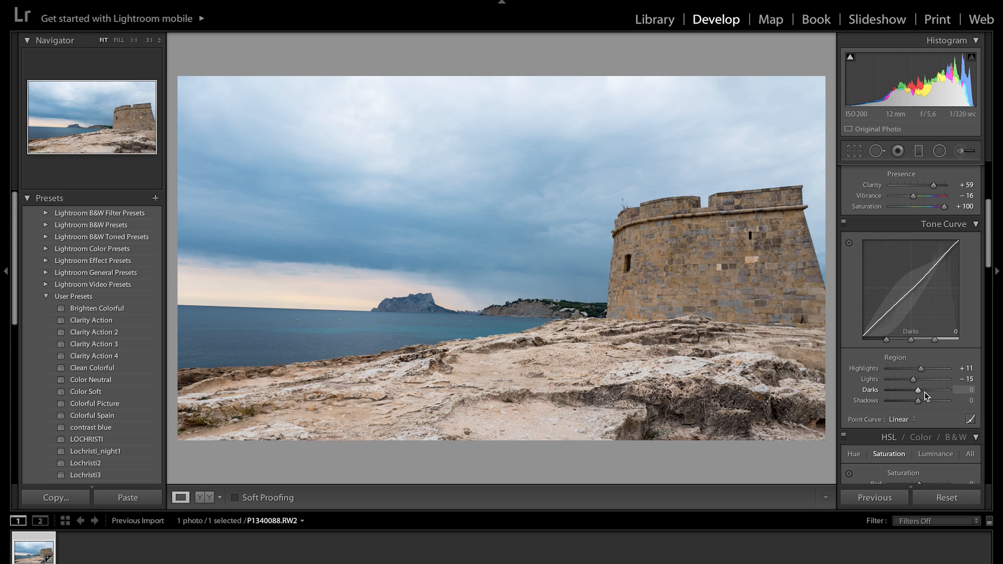
Step: Set the tone curve Darks to -61 and Shadows to +40
drag(913, 390, 927, 390)
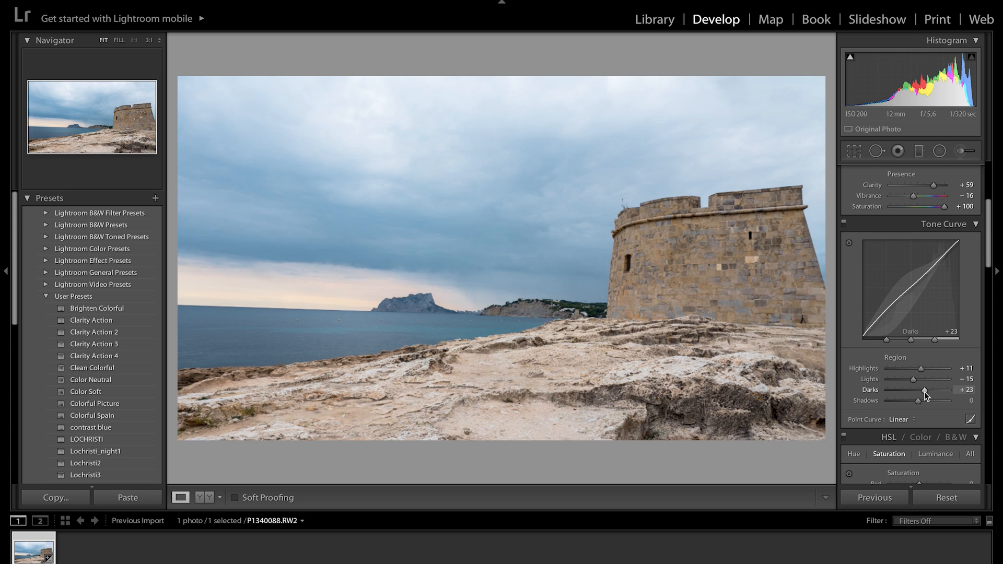
drag(925, 391, 901, 391)
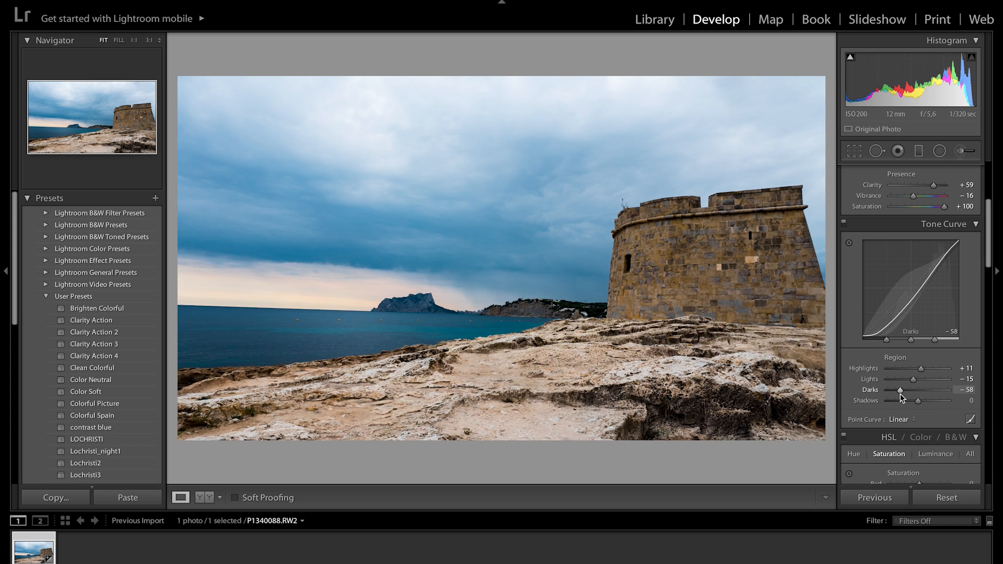
drag(899, 391, 905, 390)
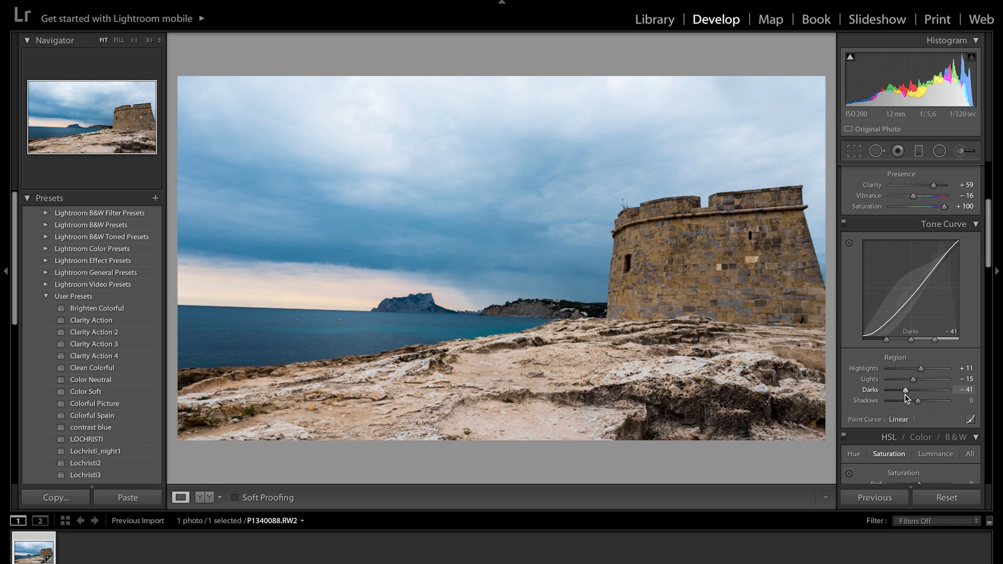
drag(905, 391, 896, 391)
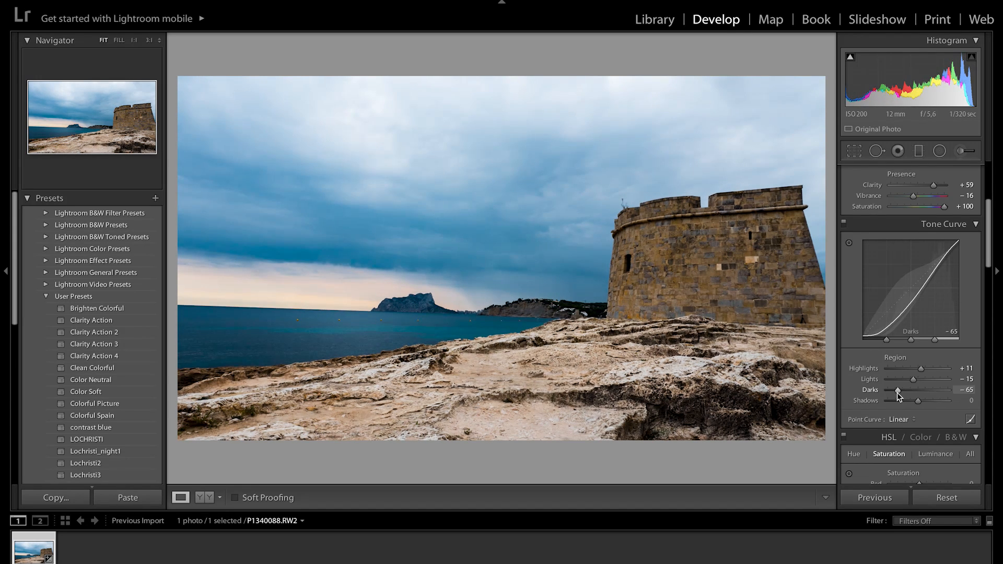
drag(917, 401, 946, 400)
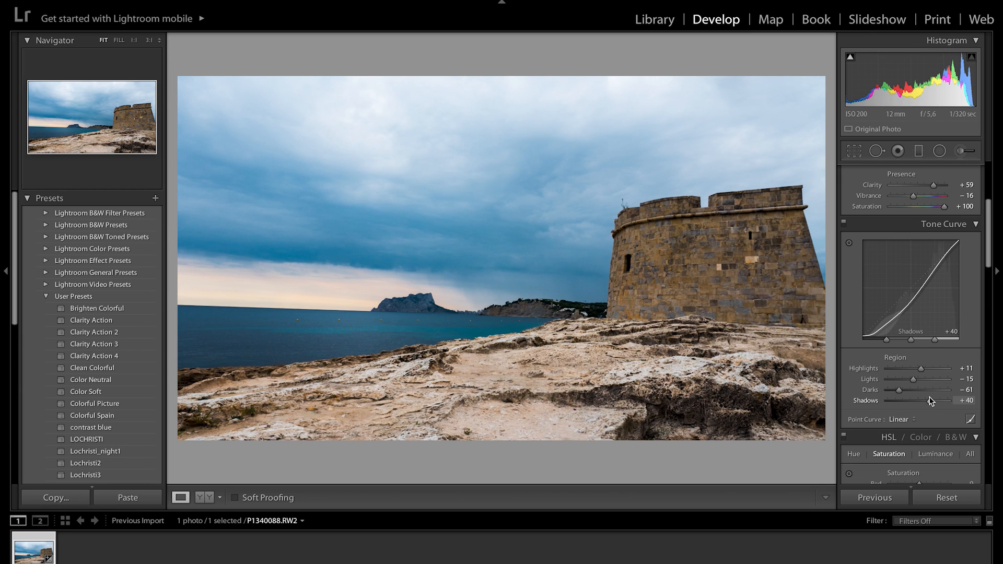
drag(944, 400, 926, 401)
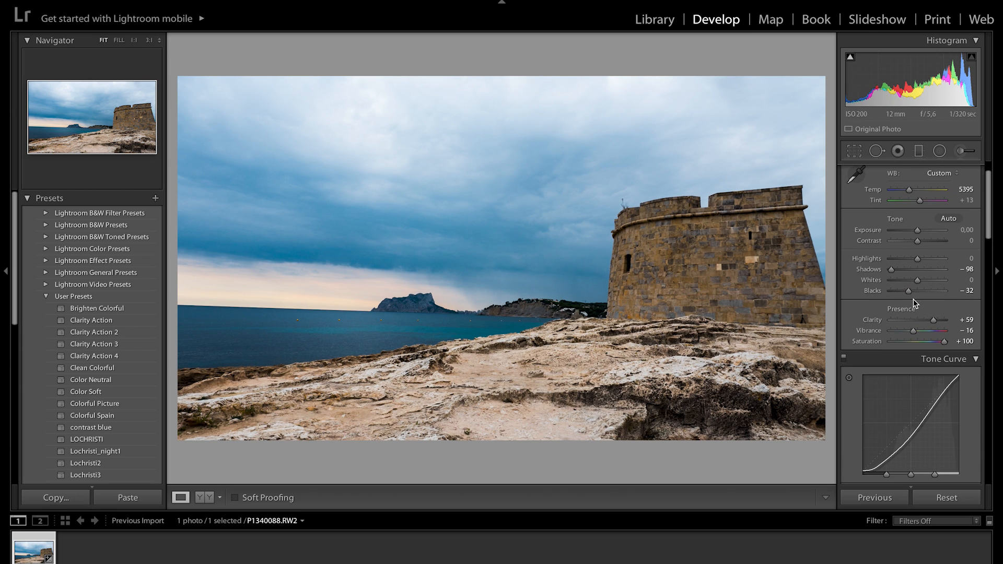
Step: Raise the Blacks level in the Basic panel
drag(931, 292, 943, 292)
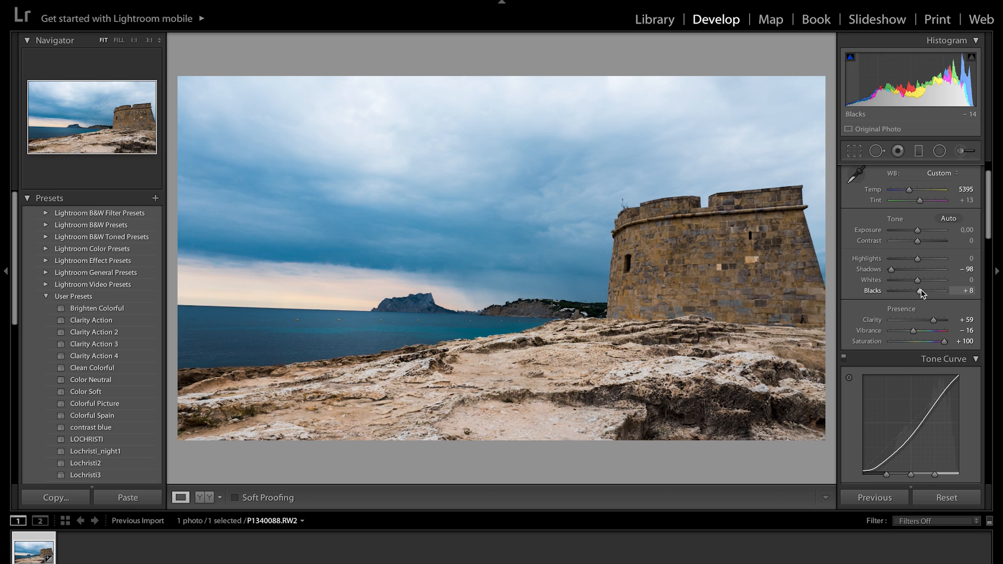
drag(934, 291, 953, 291)
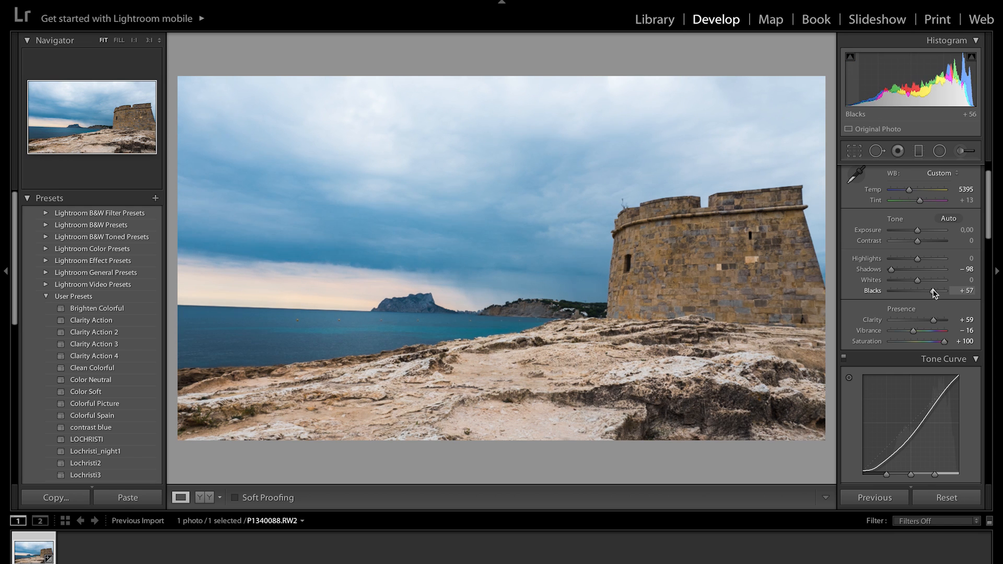
drag(932, 291, 944, 291)
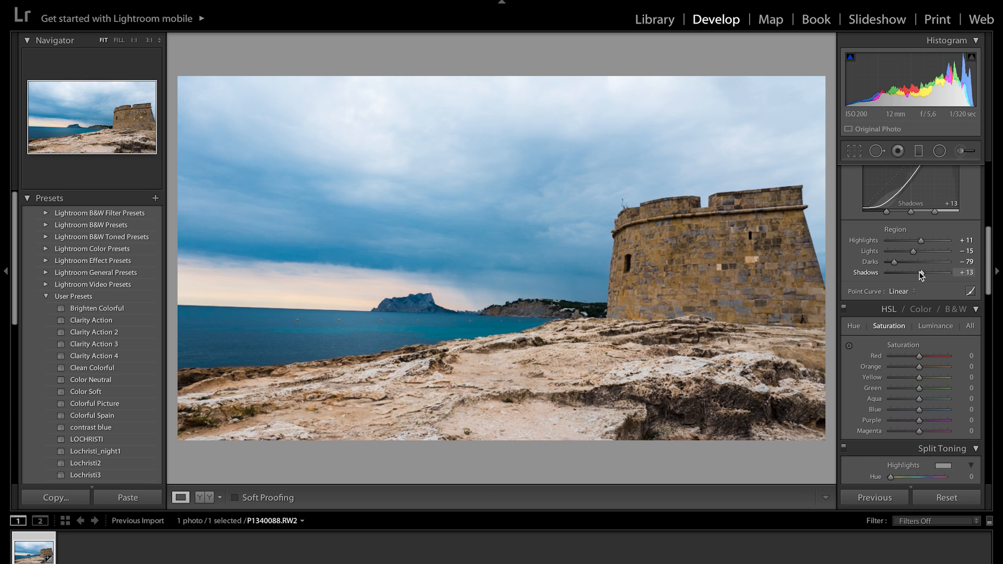
Step: In HSL Hue, set Red to +3 and shift Orange toward red
click(853, 326)
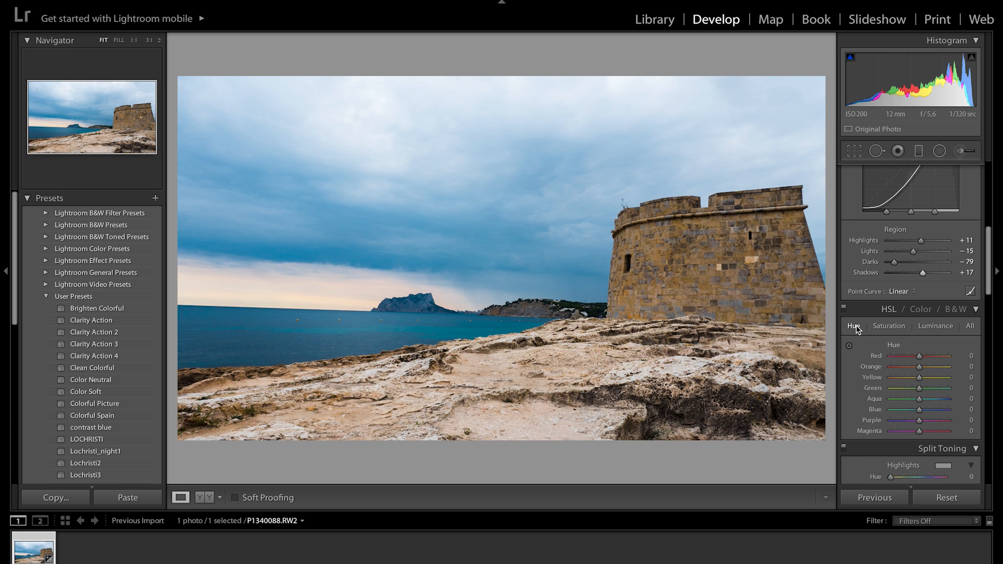
drag(935, 355, 919, 355)
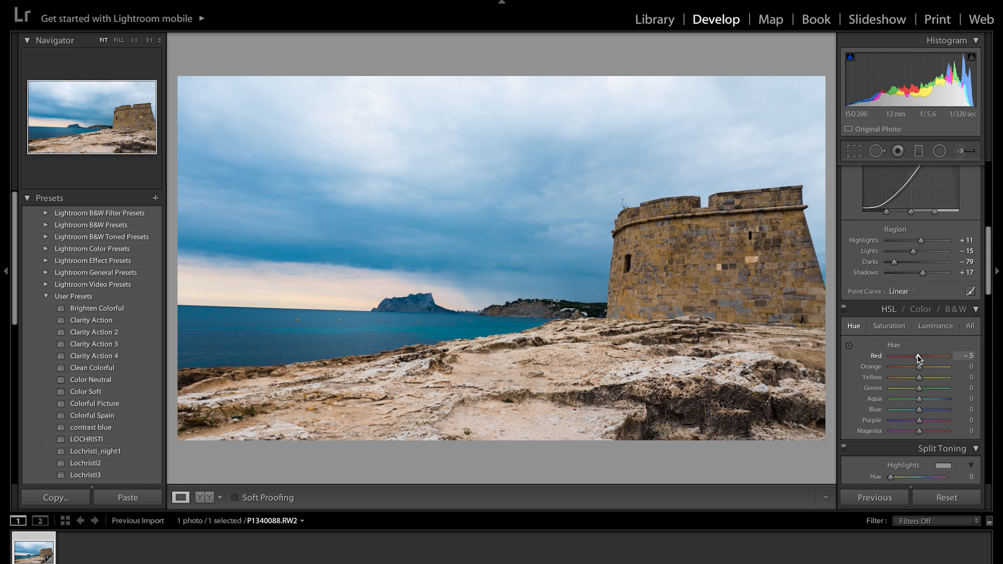
drag(920, 355, 940, 356)
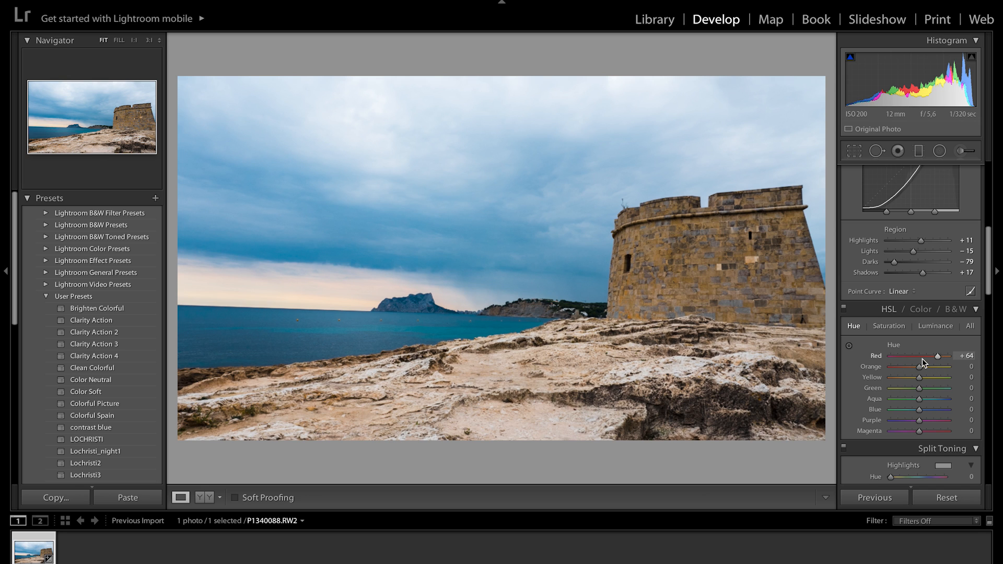
drag(953, 355, 904, 356)
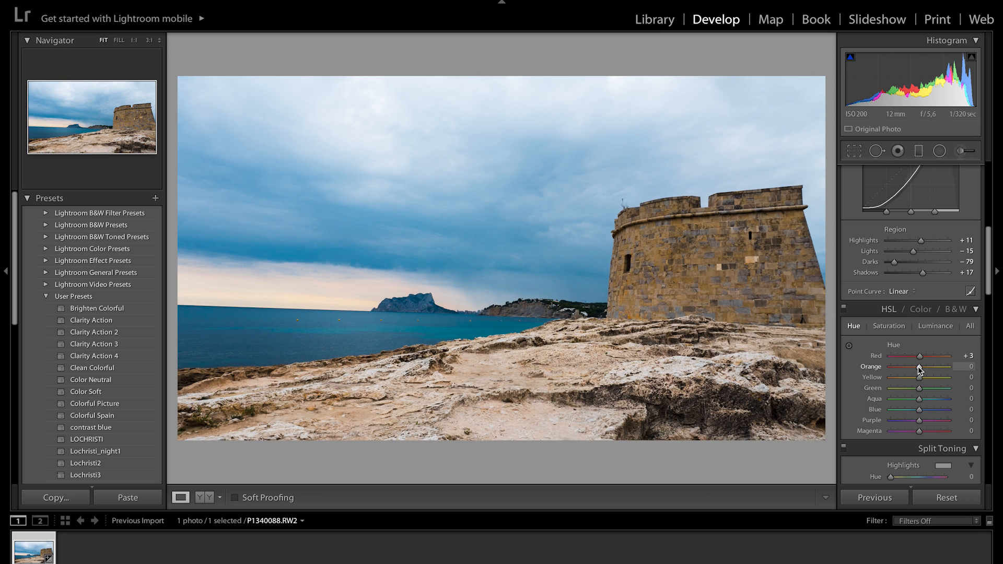
drag(937, 366, 878, 366)
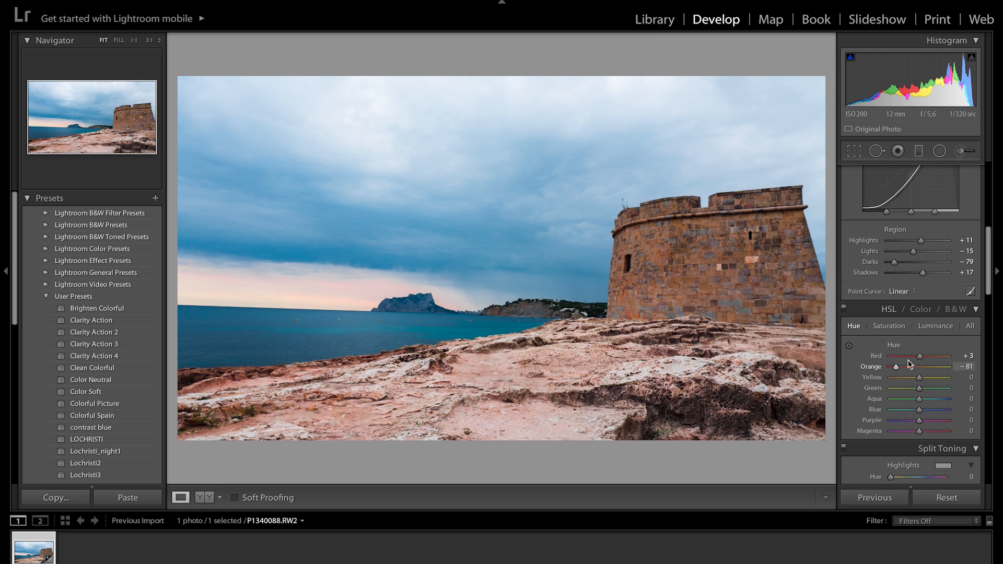
drag(880, 366, 913, 374)
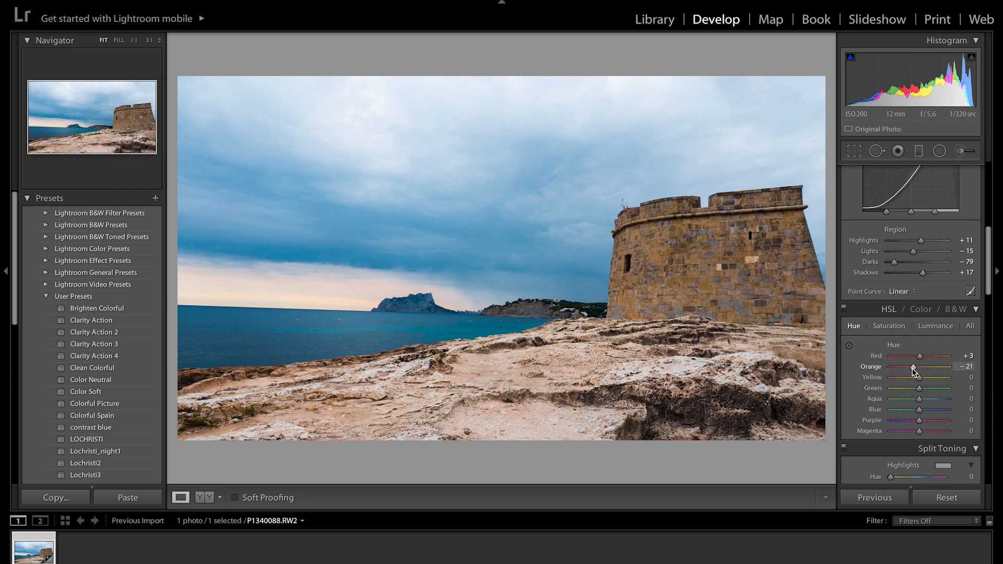
Step: Set Green hue +14 and Aqua hue -28, leaving Blue at 0
drag(919, 389, 927, 389)
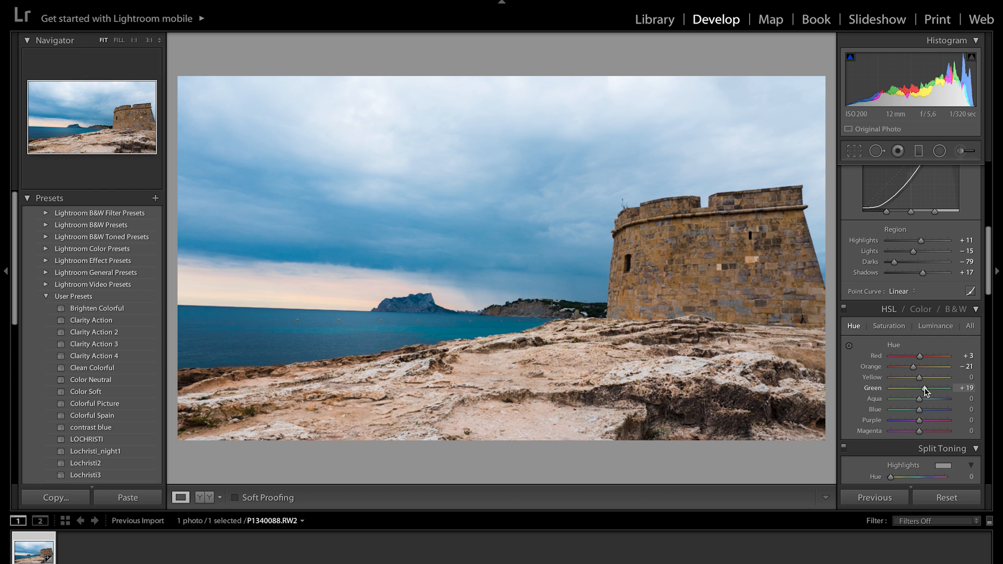
drag(941, 389, 931, 389)
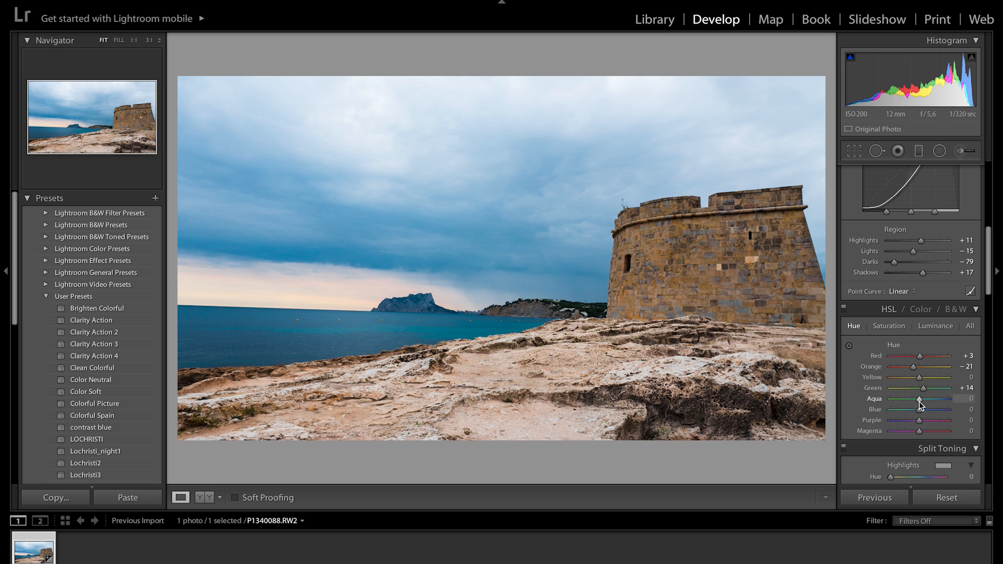
drag(911, 398, 934, 398)
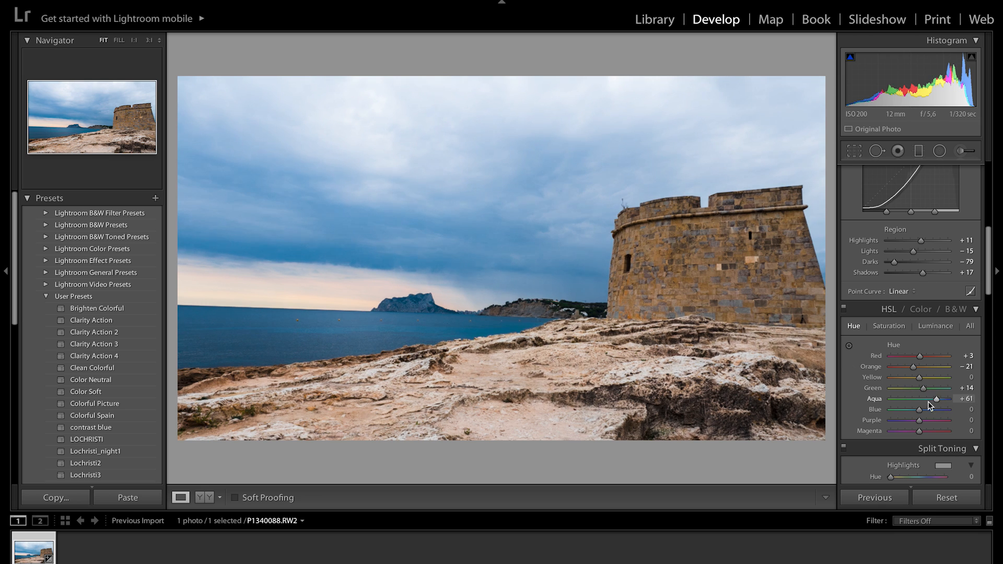
drag(954, 398, 922, 398)
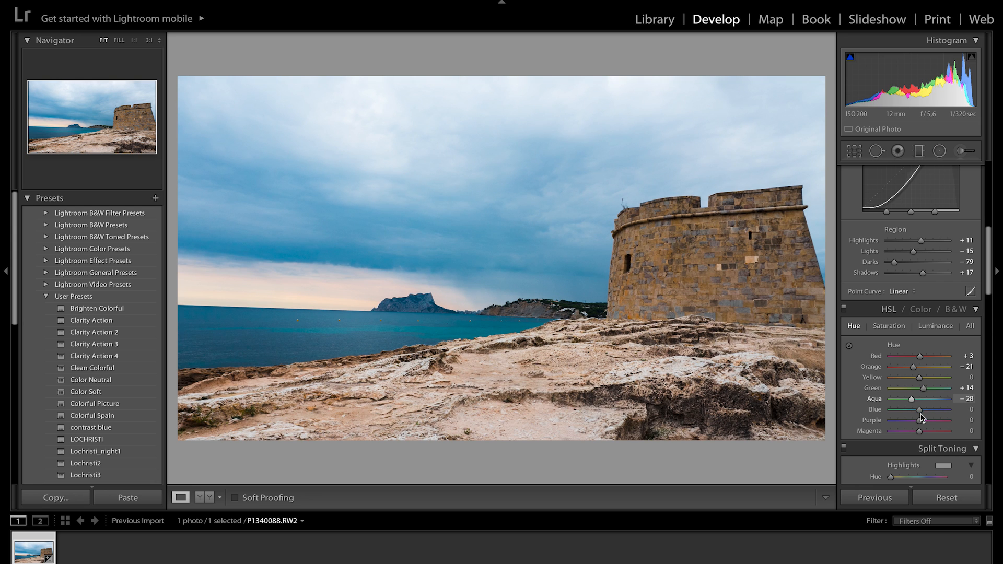
drag(922, 409, 916, 410)
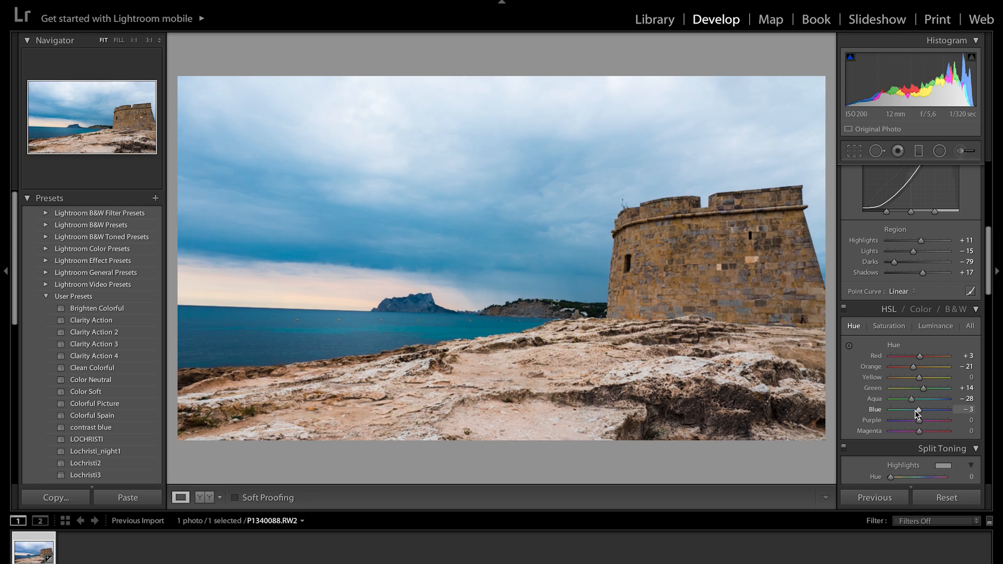
drag(918, 409, 913, 410)
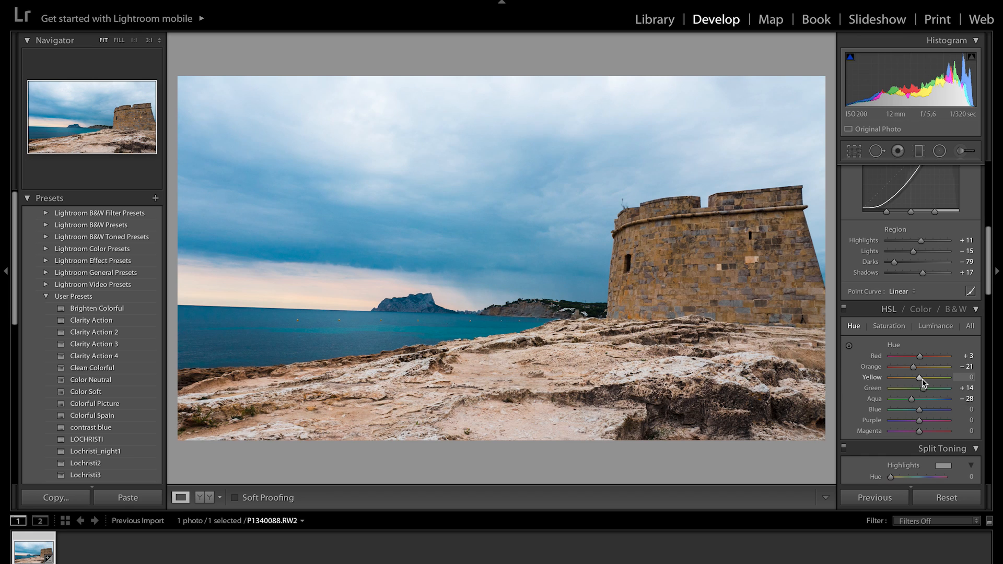
Step: Settle Orange hue at -10 and Yellow hue at -18
drag(918, 366, 944, 365)
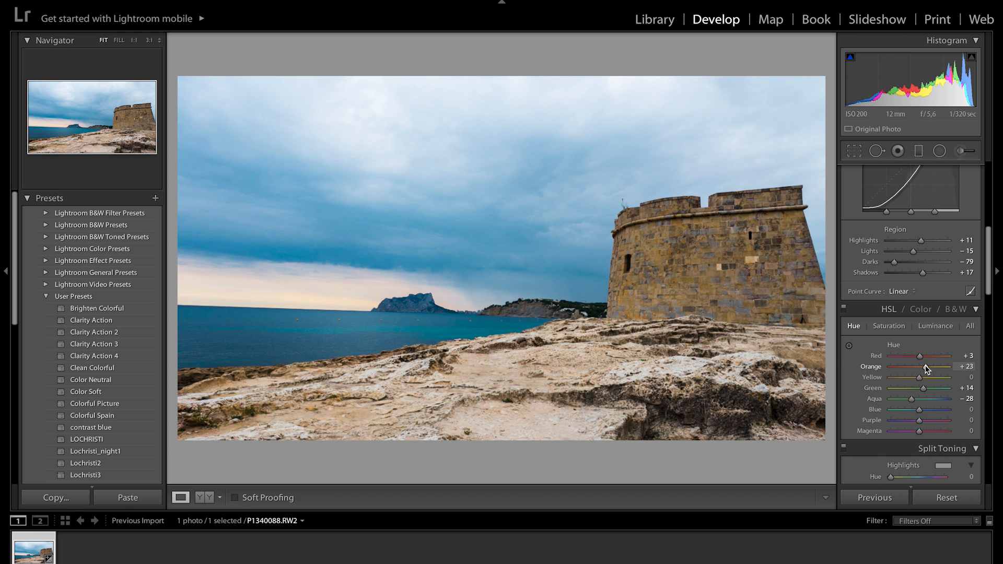
drag(935, 366, 920, 366)
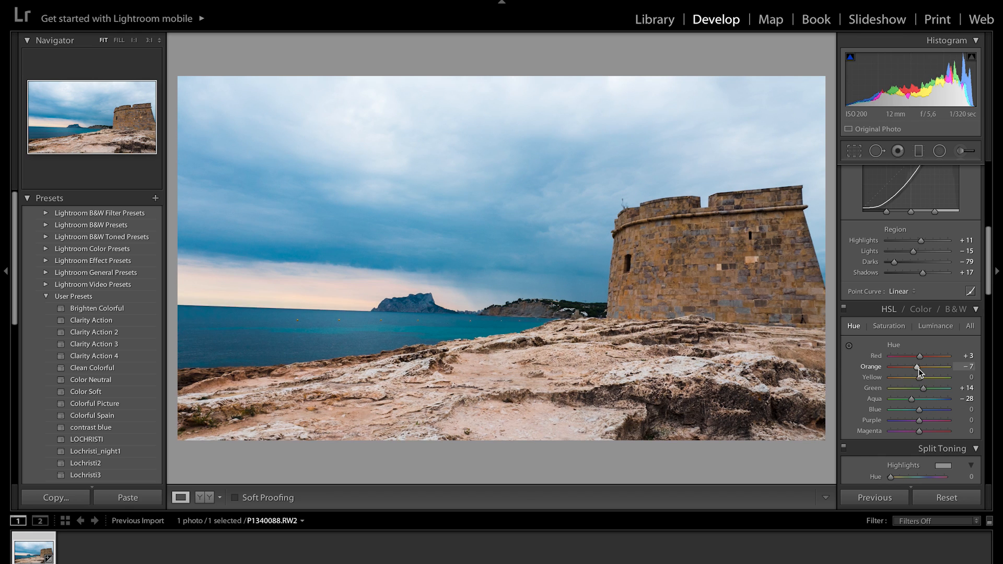
drag(925, 377, 938, 378)
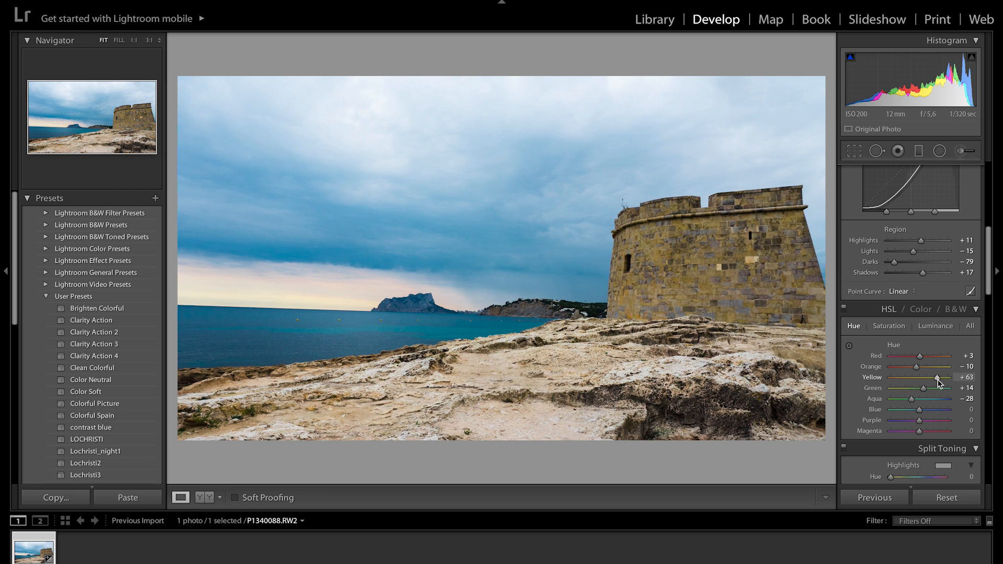
drag(936, 377, 905, 377)
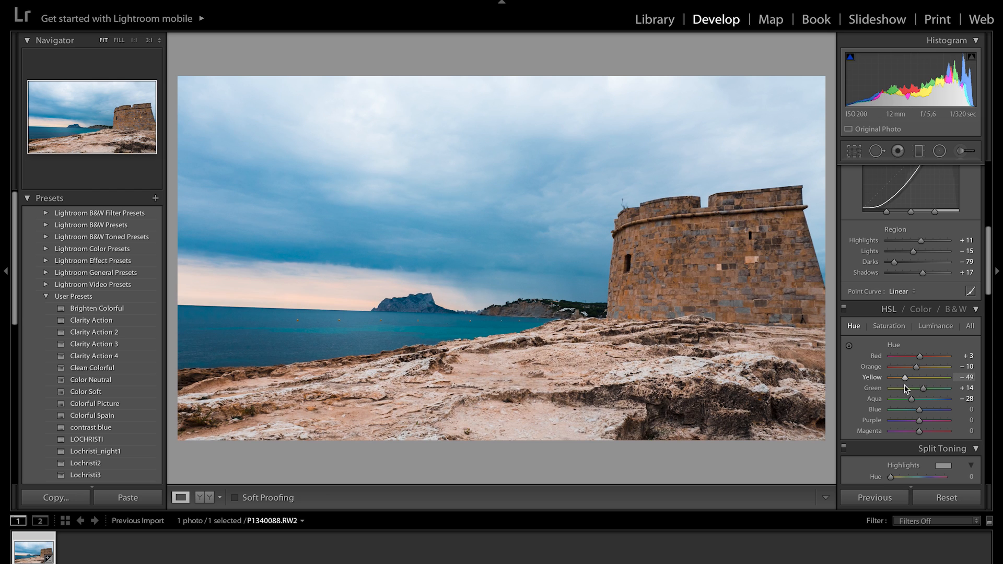
drag(907, 377, 915, 377)
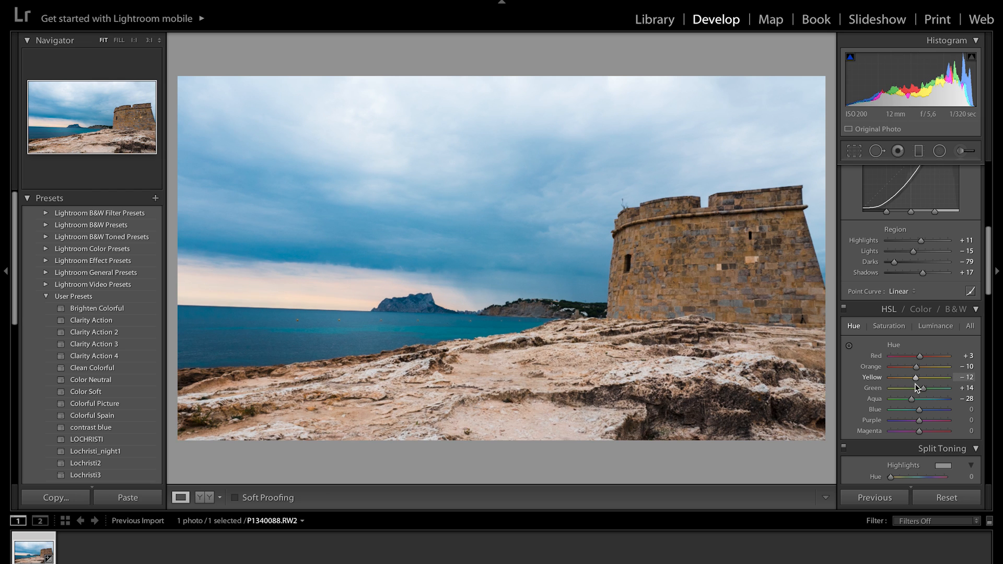
drag(916, 378, 907, 378)
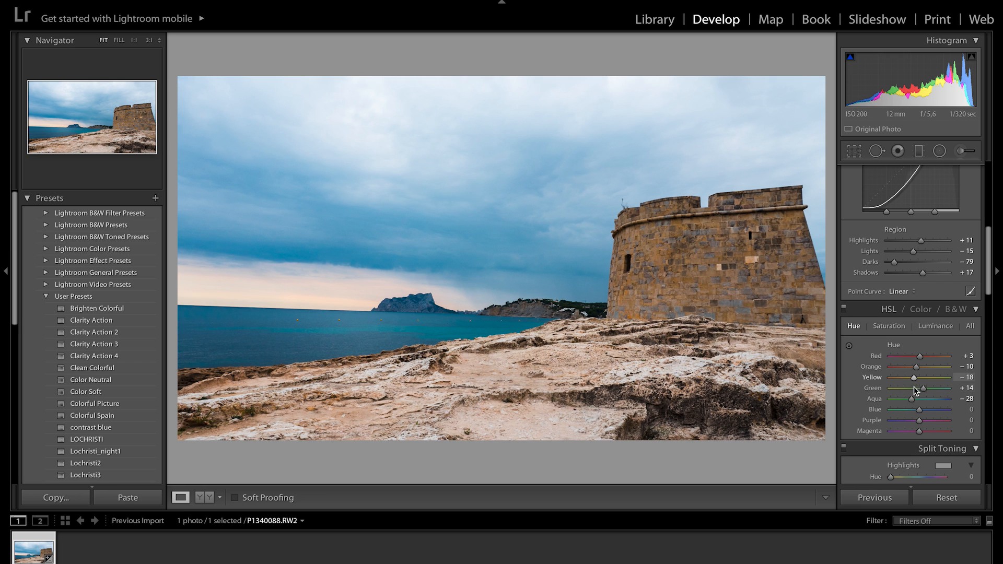
Step: In HSL Saturation, set Orange +47, Blue +57 and Aqua +26
click(889, 326)
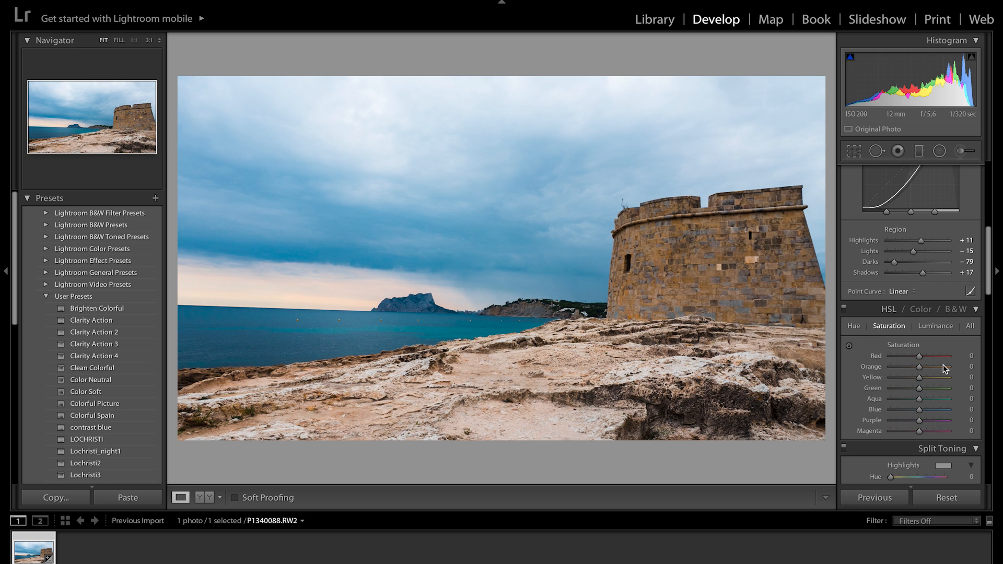
drag(920, 367, 936, 367)
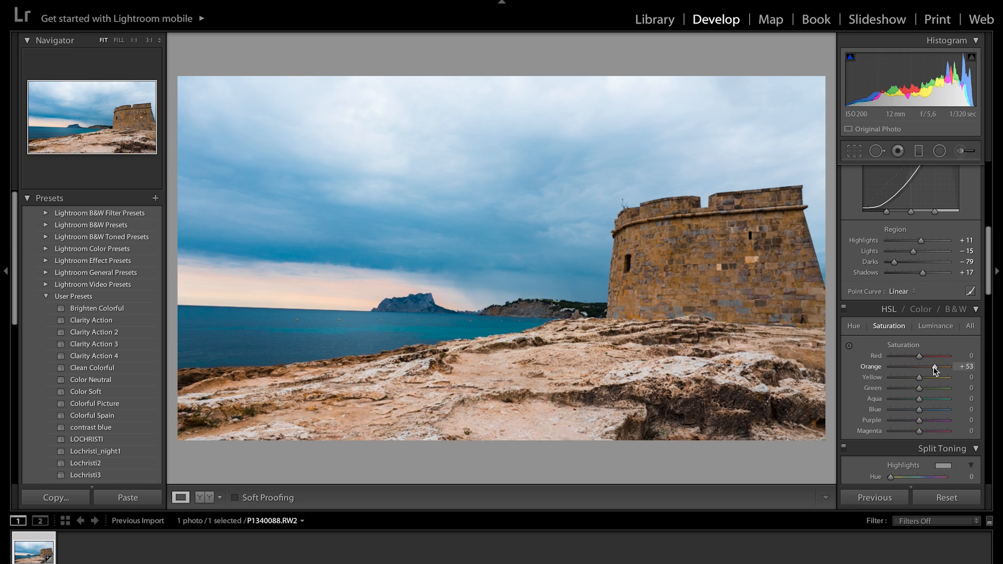
drag(937, 367, 928, 366)
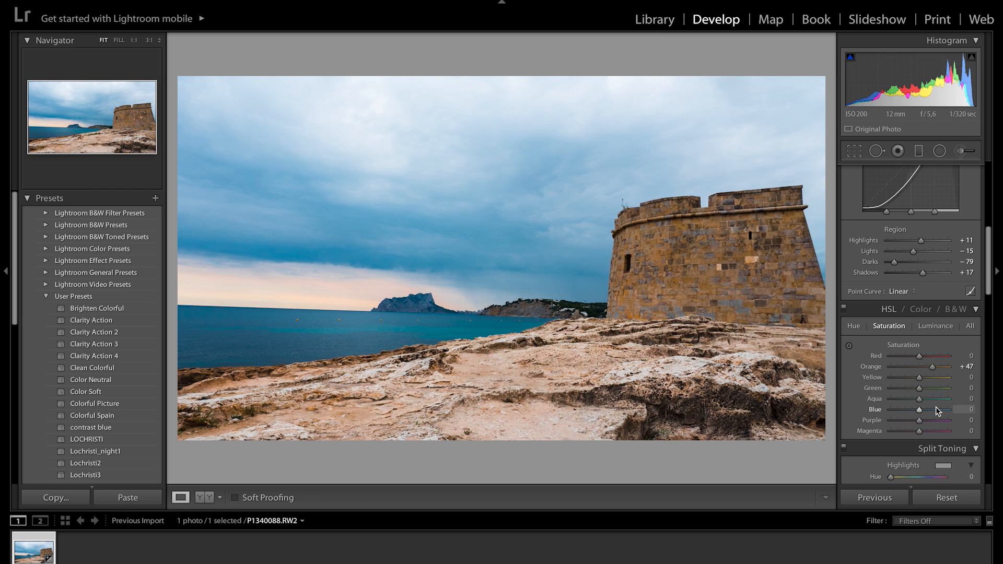
drag(919, 410, 953, 410)
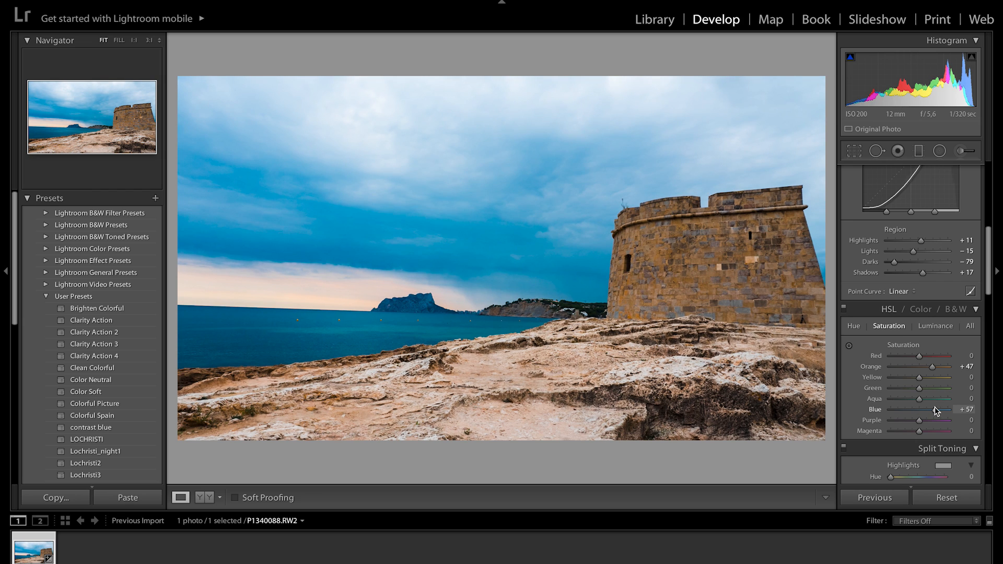
drag(908, 399, 927, 398)
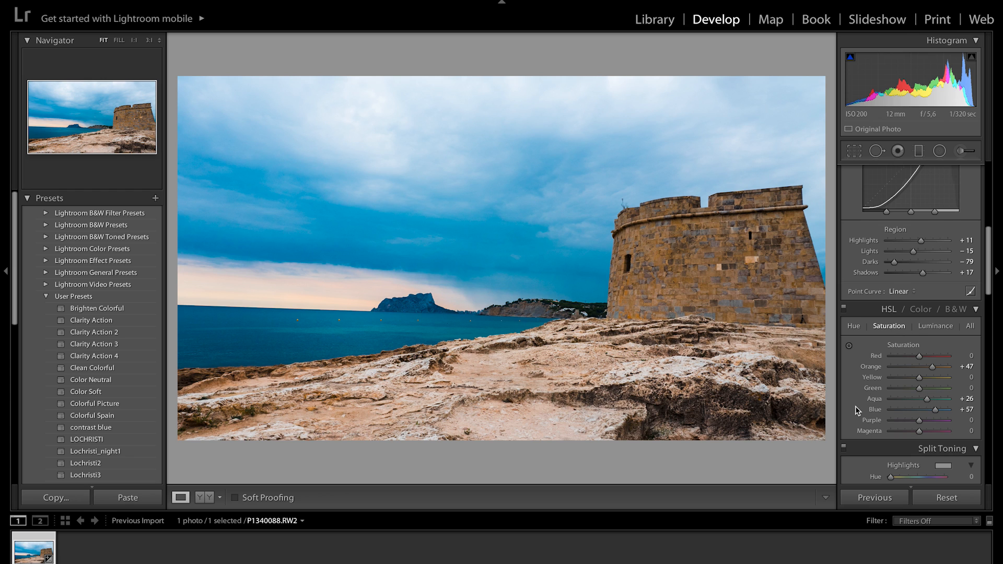
Step: In Split Toning, give the highlights hue 43 at saturation 23
scroll(down, 3)
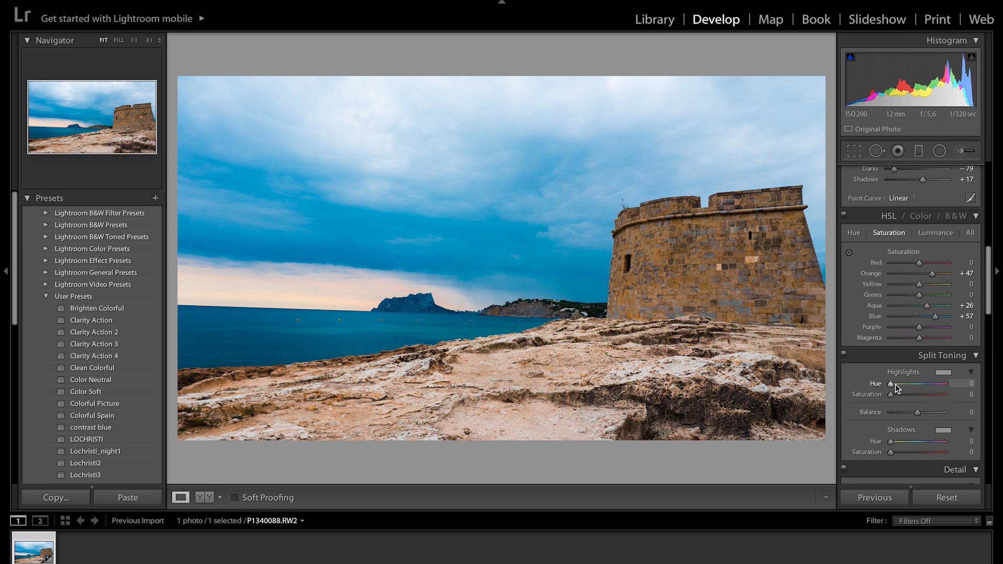
drag(891, 395, 916, 395)
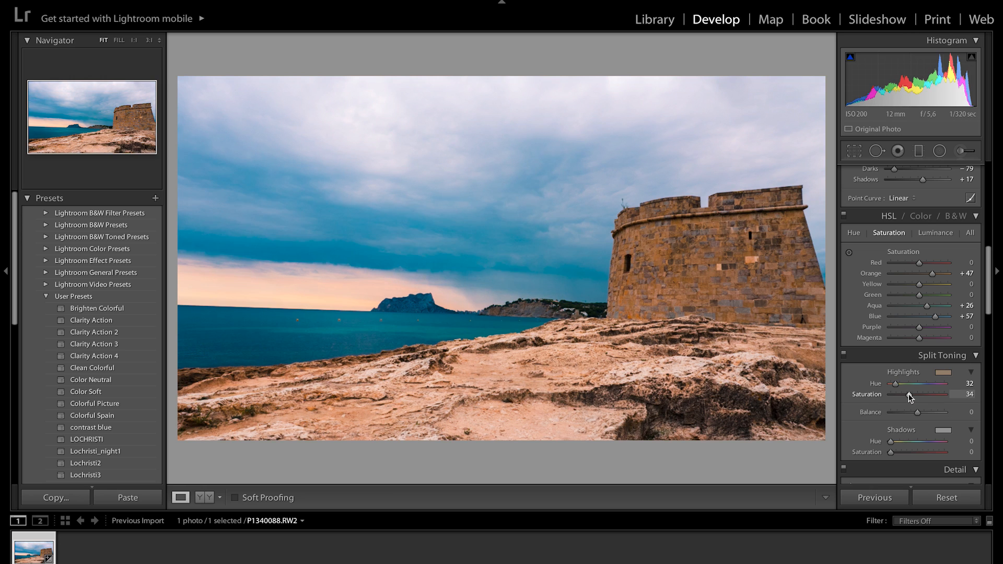
drag(928, 394, 965, 394)
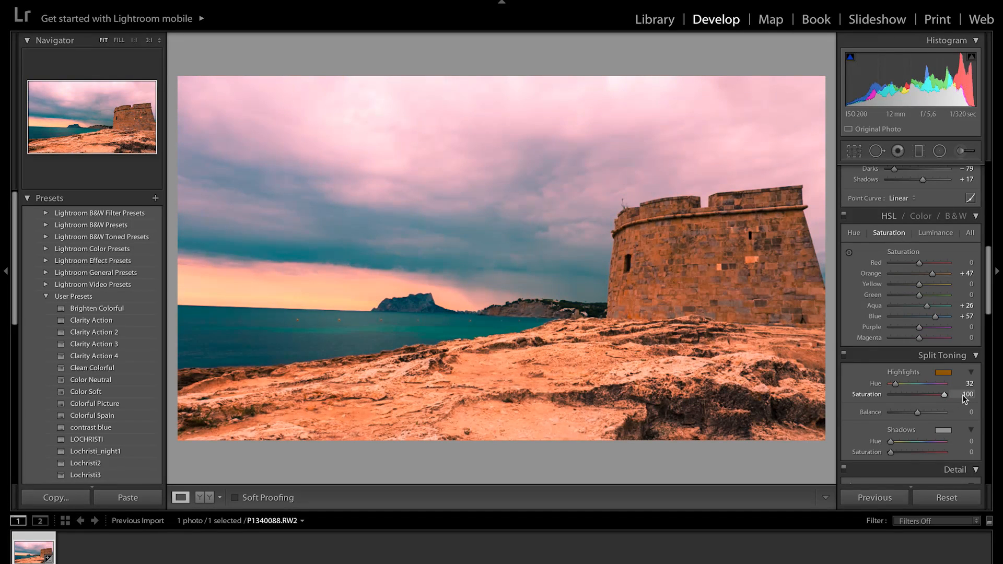
drag(925, 384, 917, 384)
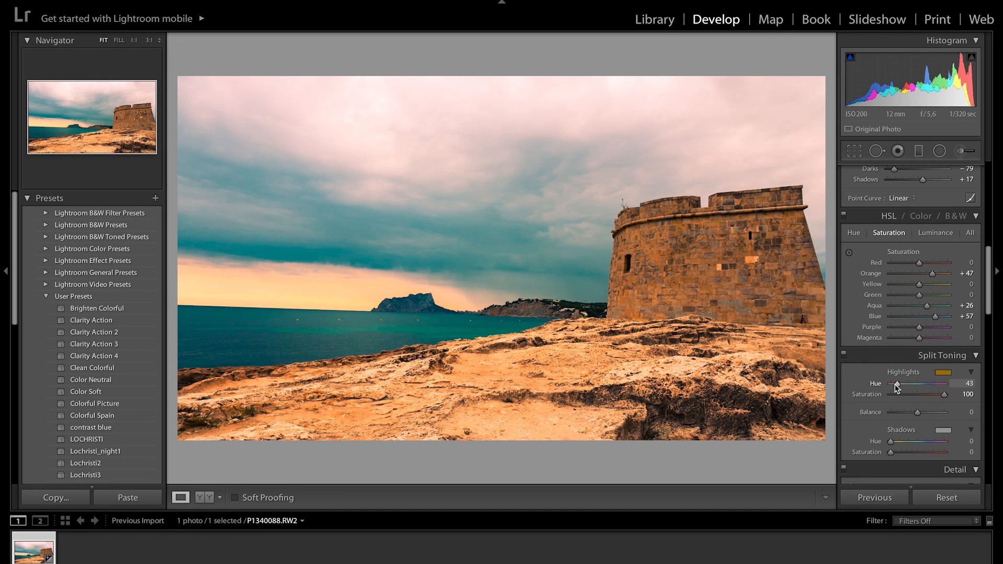
drag(944, 394, 898, 394)
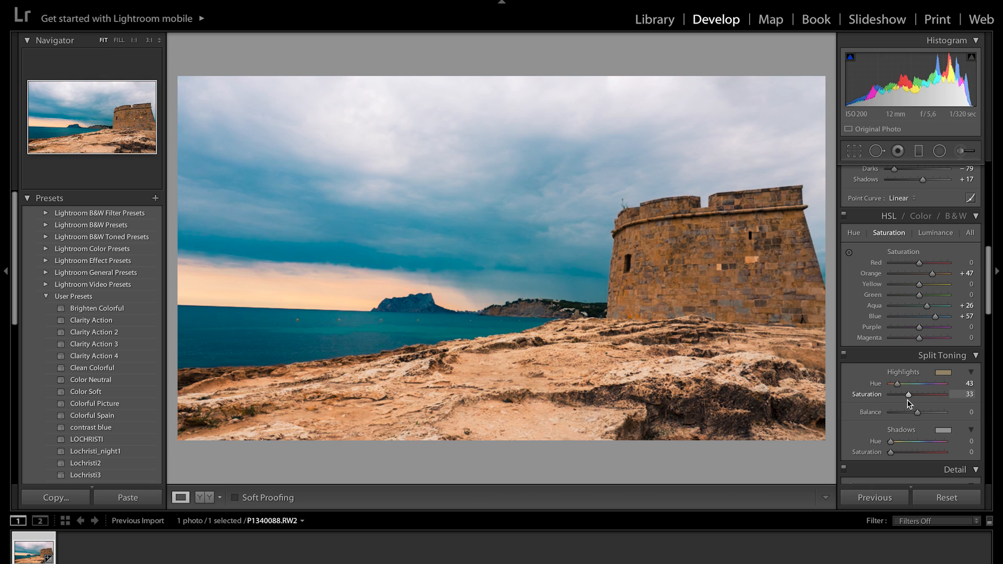
drag(898, 394, 896, 394)
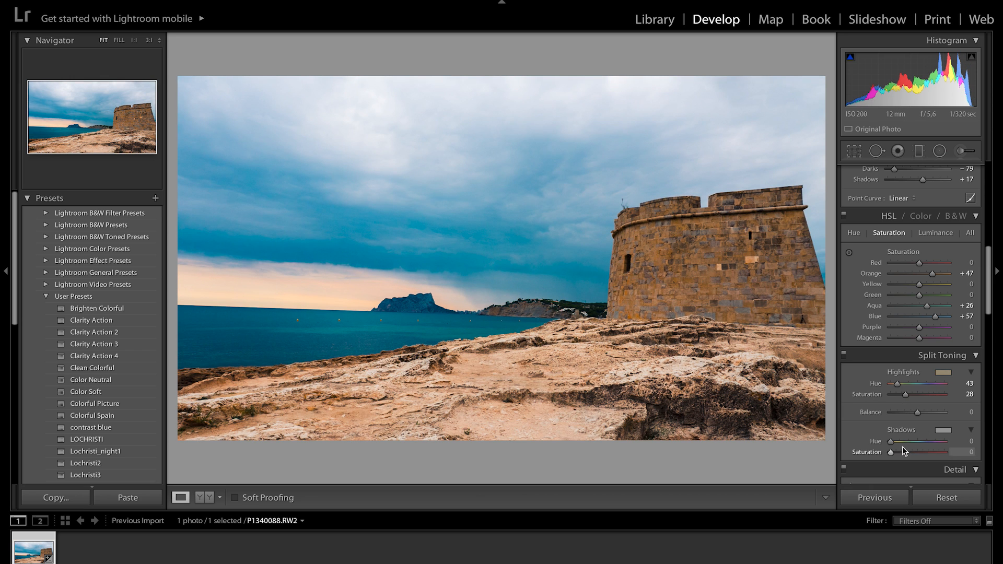
Step: Give the shadows a blue tint, hue 223 at saturation 15
drag(893, 441, 941, 441)
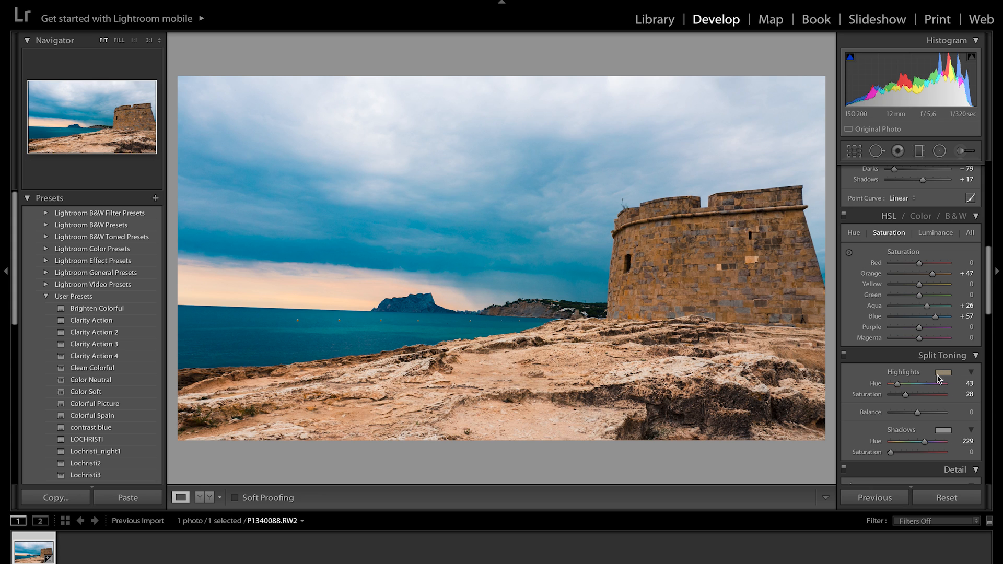
drag(908, 441, 925, 441)
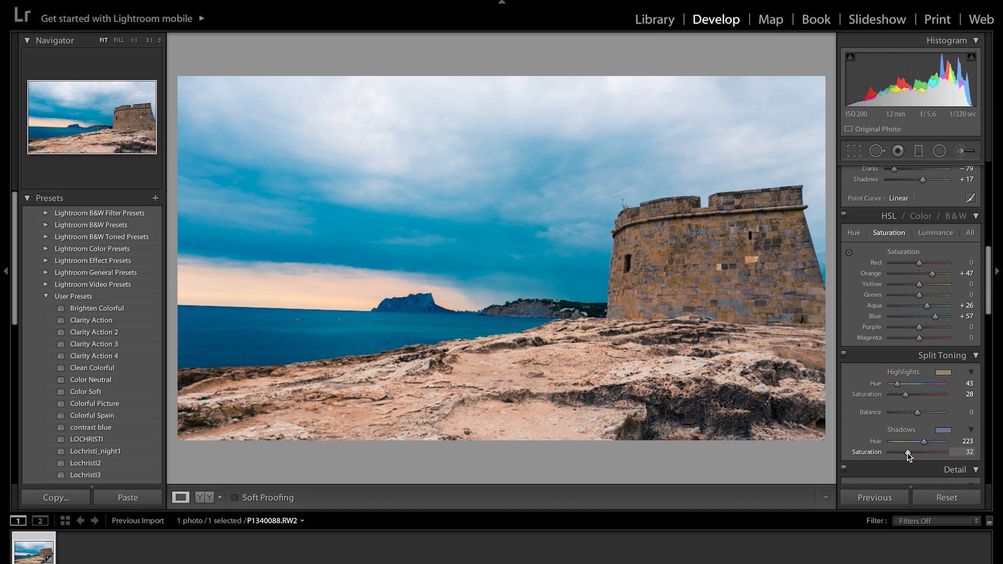
drag(912, 453, 898, 452)
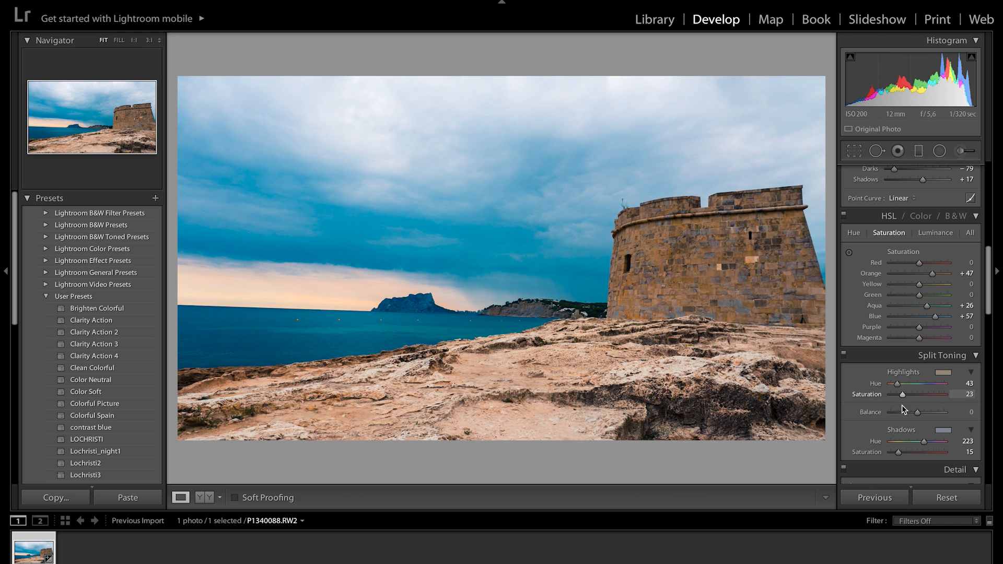
scroll(down, 3)
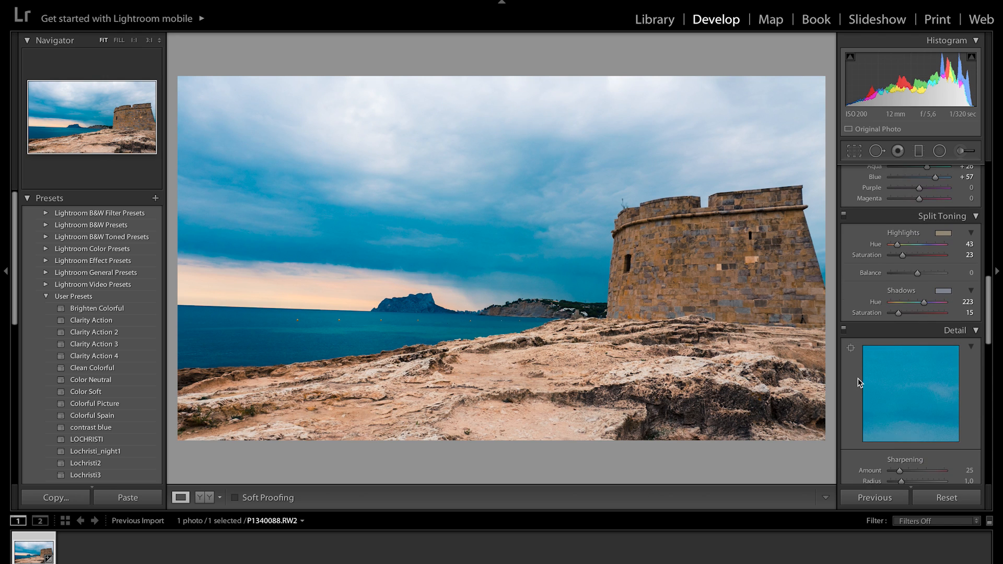
scroll(down, 3)
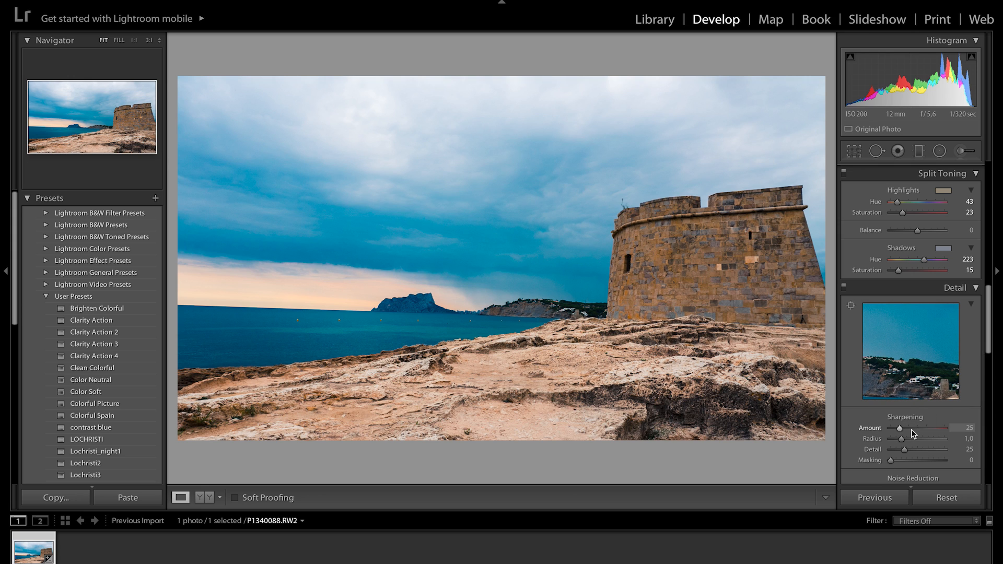
drag(896, 428, 911, 428)
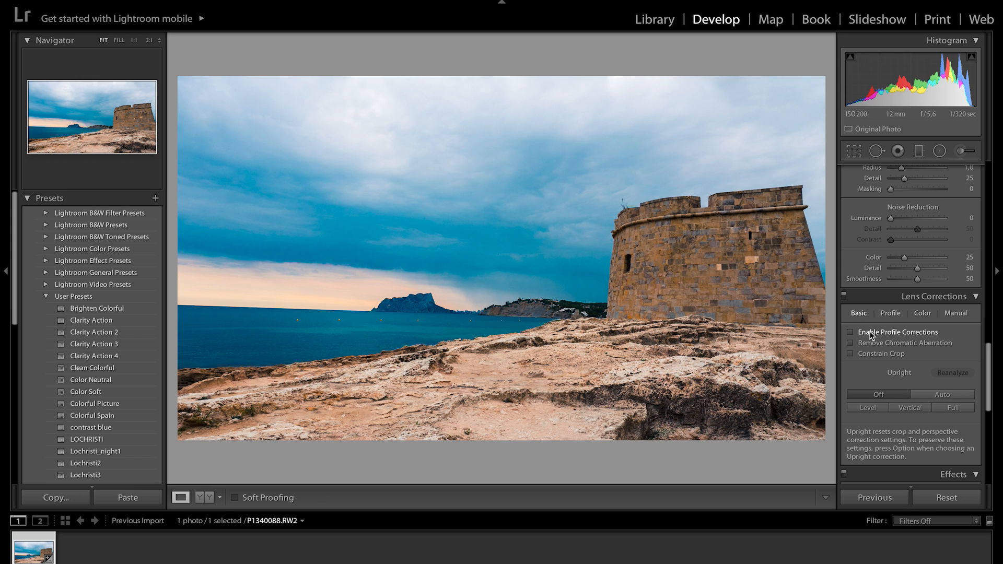
Step: Enable Profile Corrections and Remove Chromatic Aberration in Lens Corrections
click(852, 333)
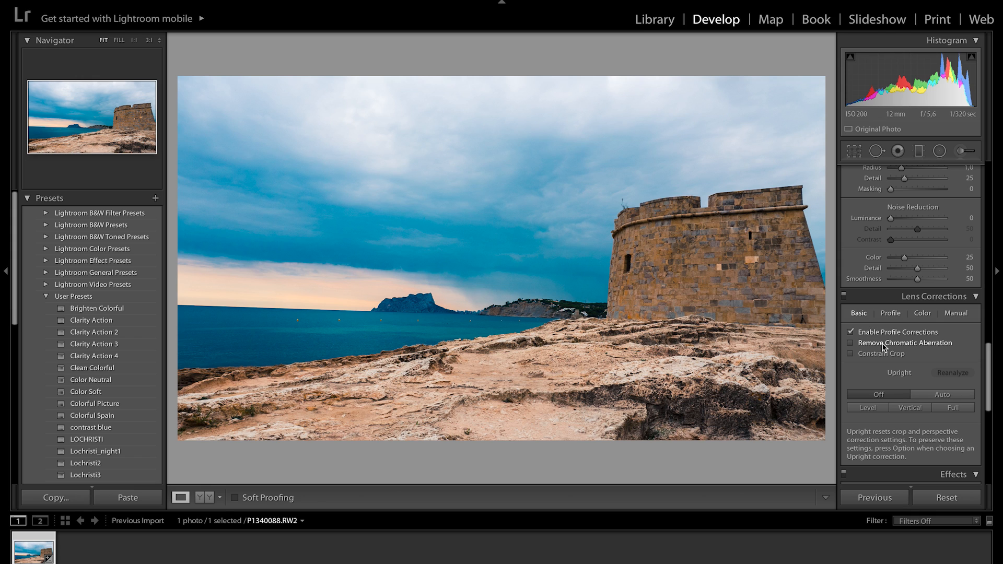
click(852, 342)
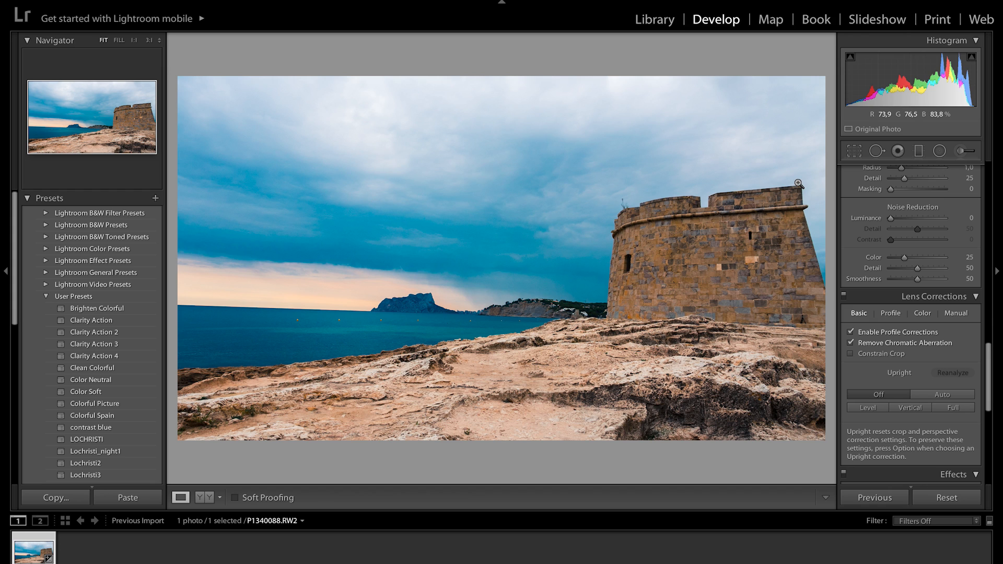
mouse_move(780, 365)
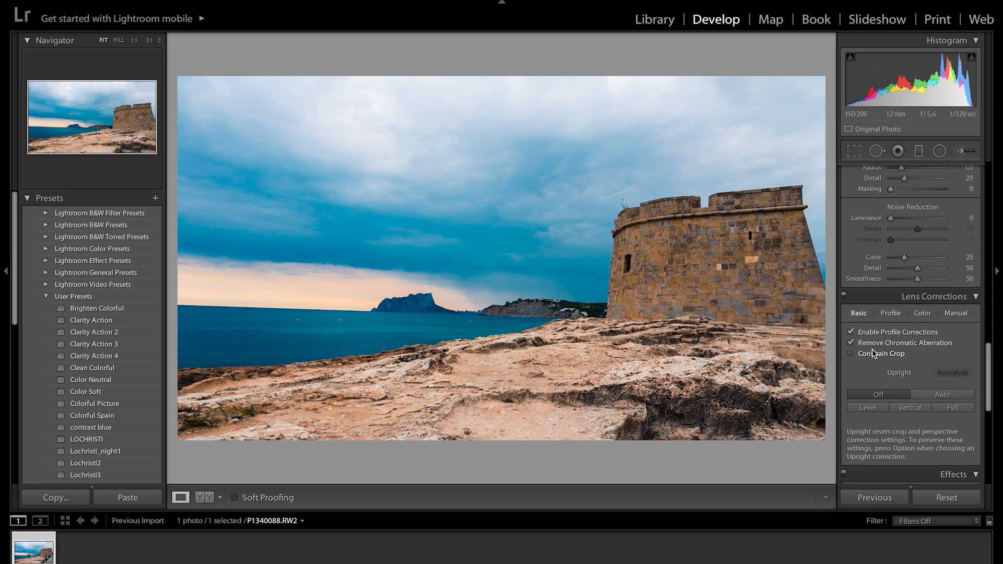
scroll(down, 3)
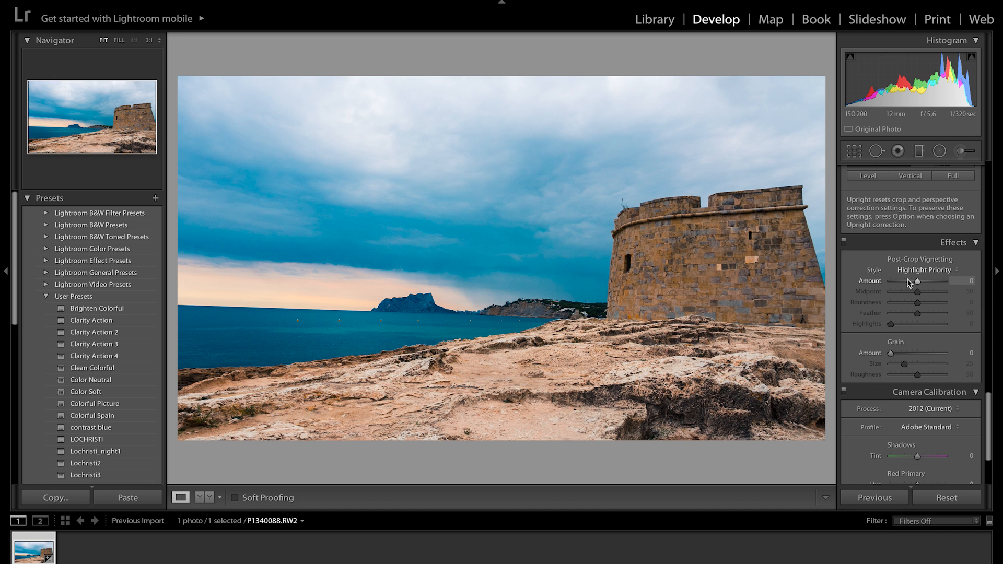
Step: Add a post-crop vignette with Amount -27, Midpoint 43 and Feather 93
drag(917, 282, 905, 281)
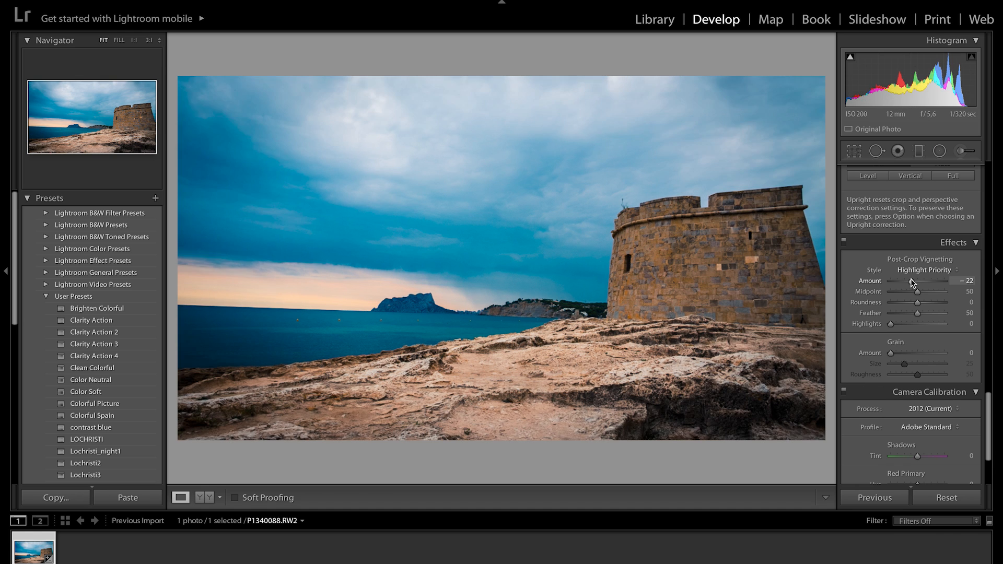
drag(939, 280, 936, 280)
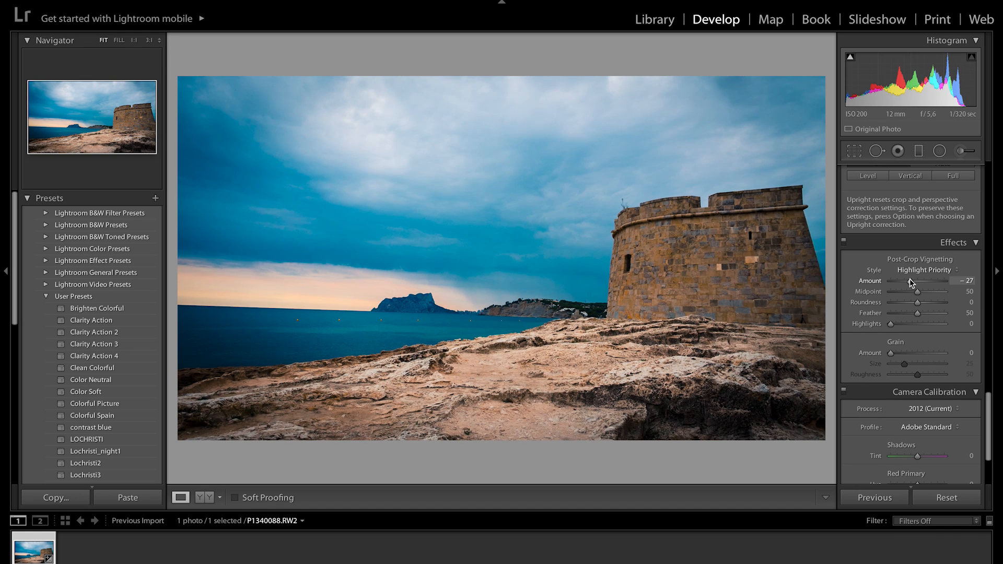
drag(921, 313, 968, 313)
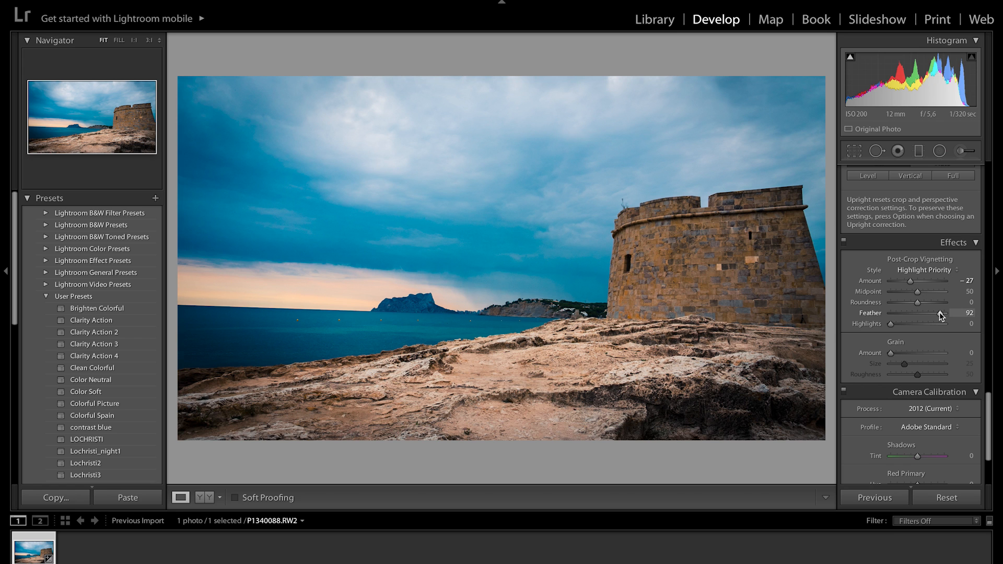
drag(931, 313, 937, 313)
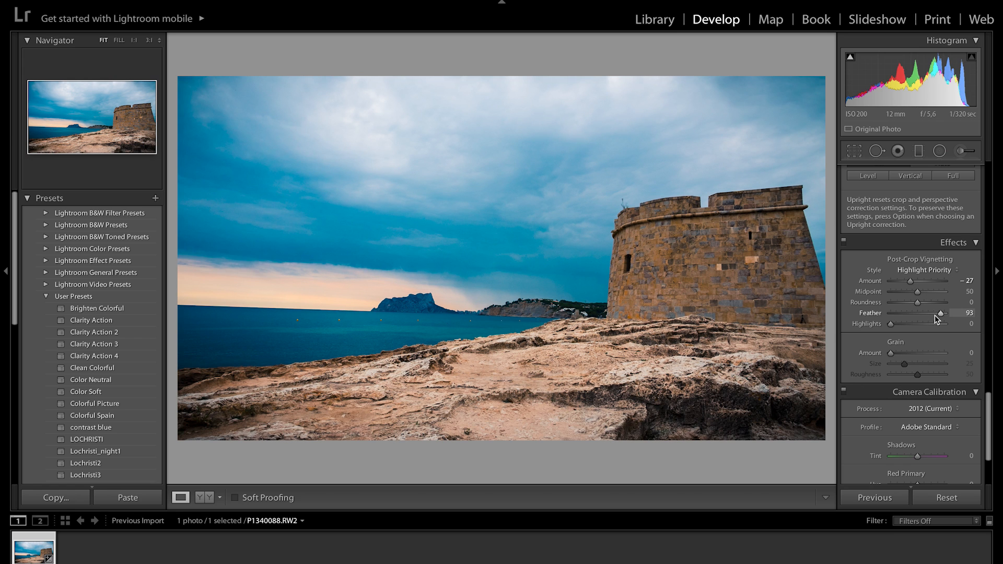
drag(916, 292, 940, 291)
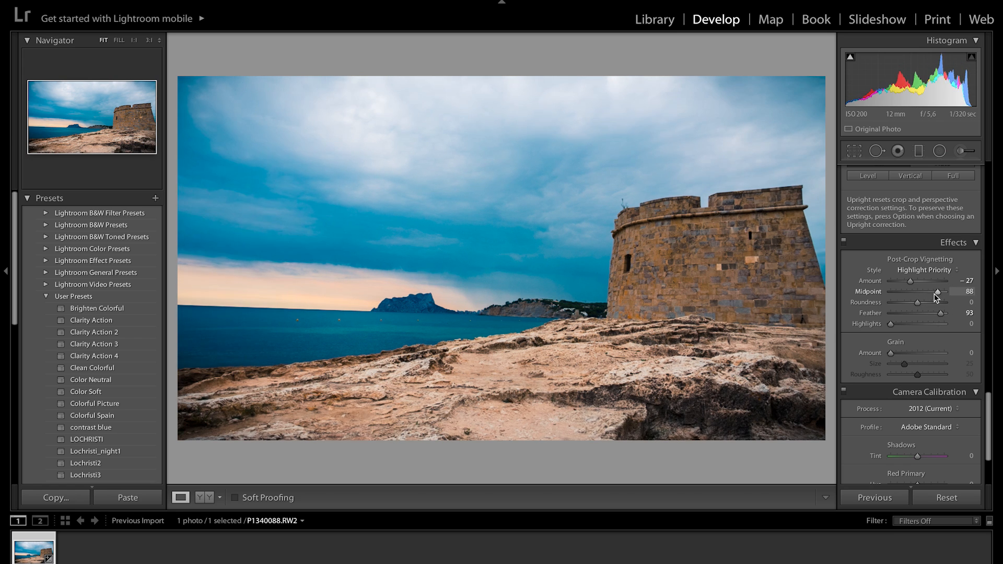
drag(935, 297, 913, 296)
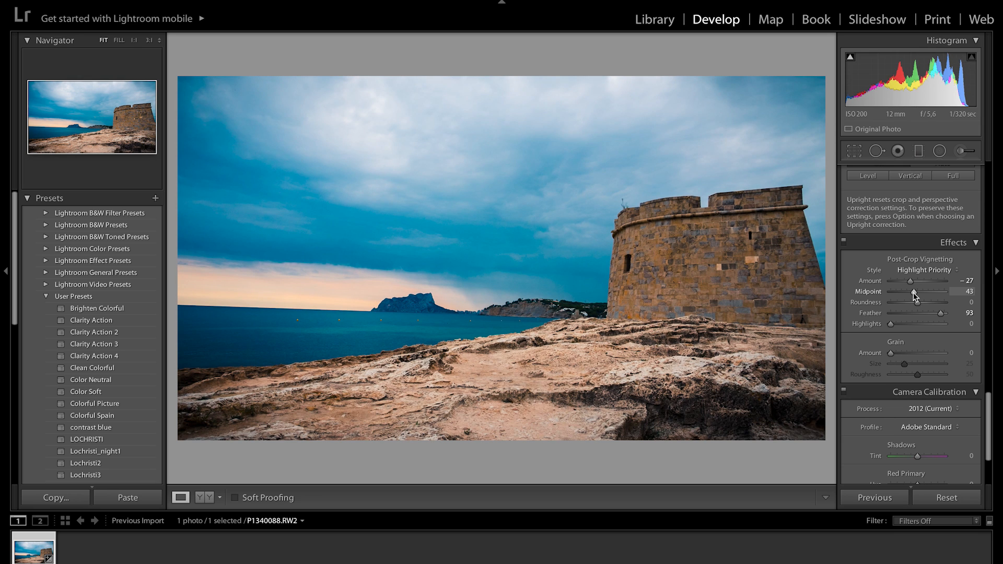
scroll(down, 3)
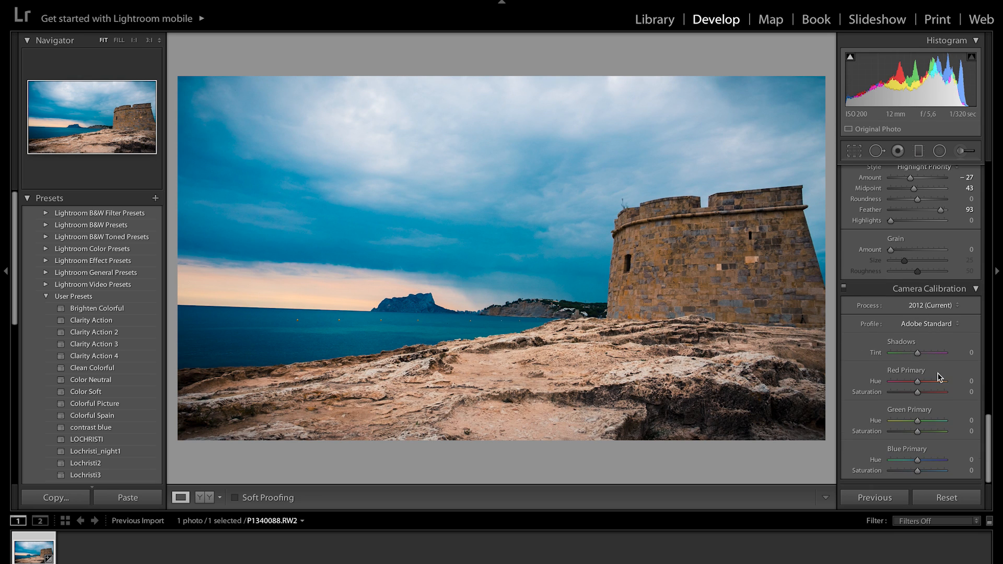
mouse_move(915, 356)
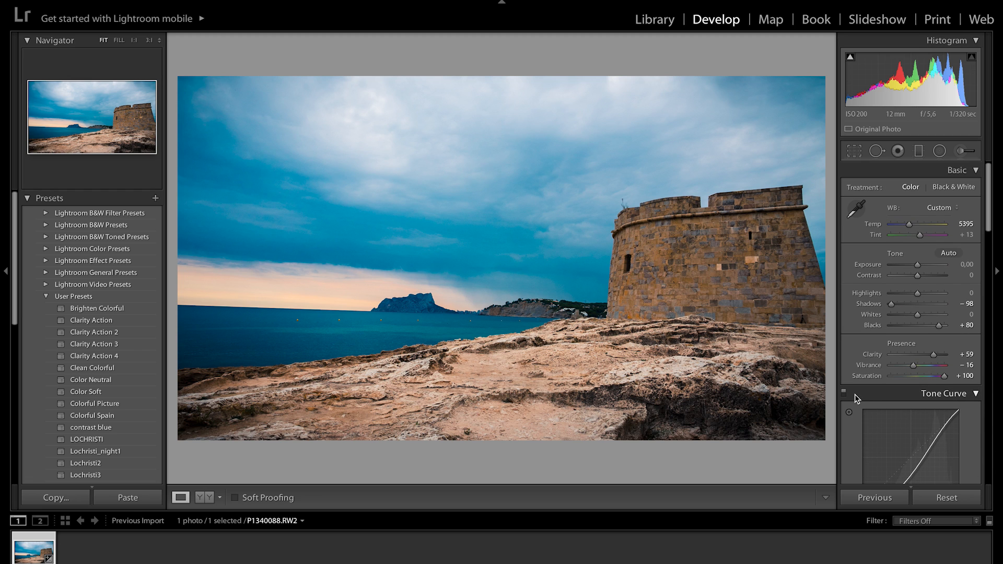
mouse_move(867, 334)
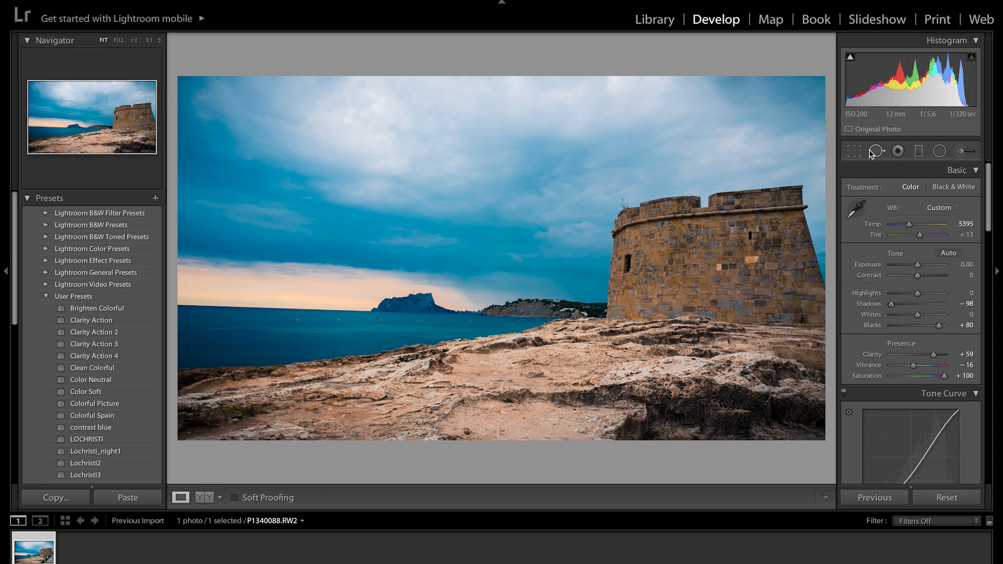
mouse_move(896, 150)
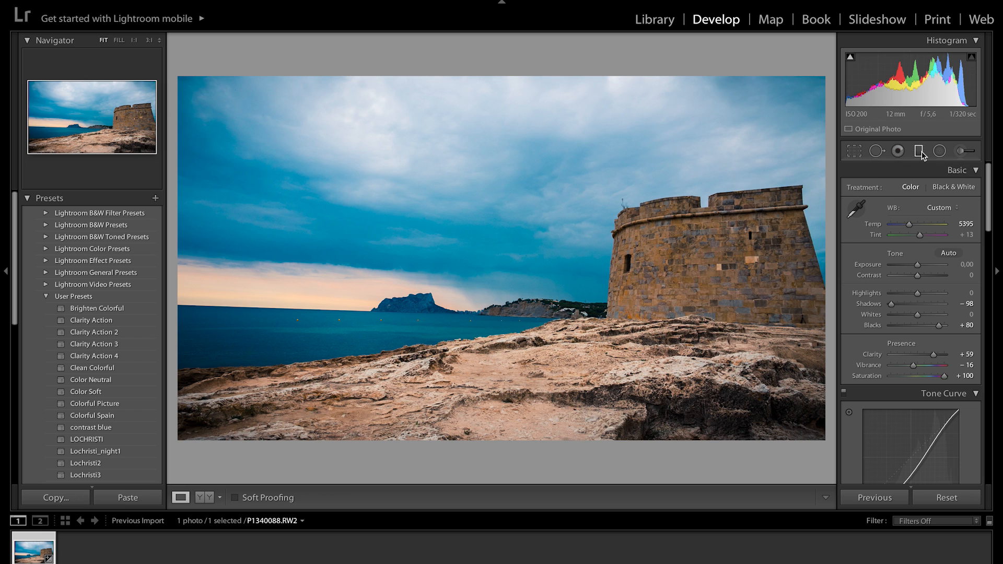
Step: Draw a new graduated filter across the sky and horizon, leaving its exposure at neutral
click(920, 151)
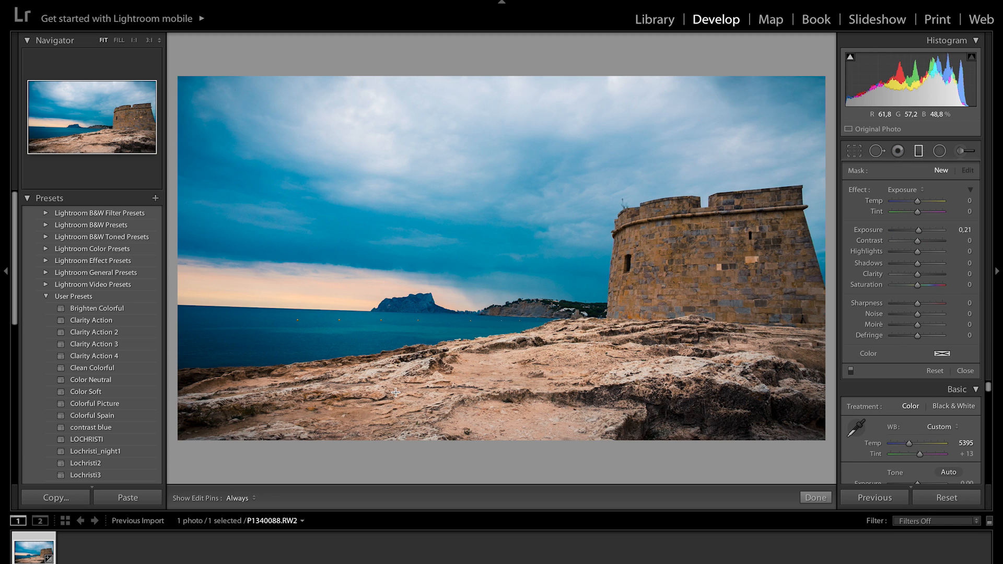
drag(412, 264, 421, 308)
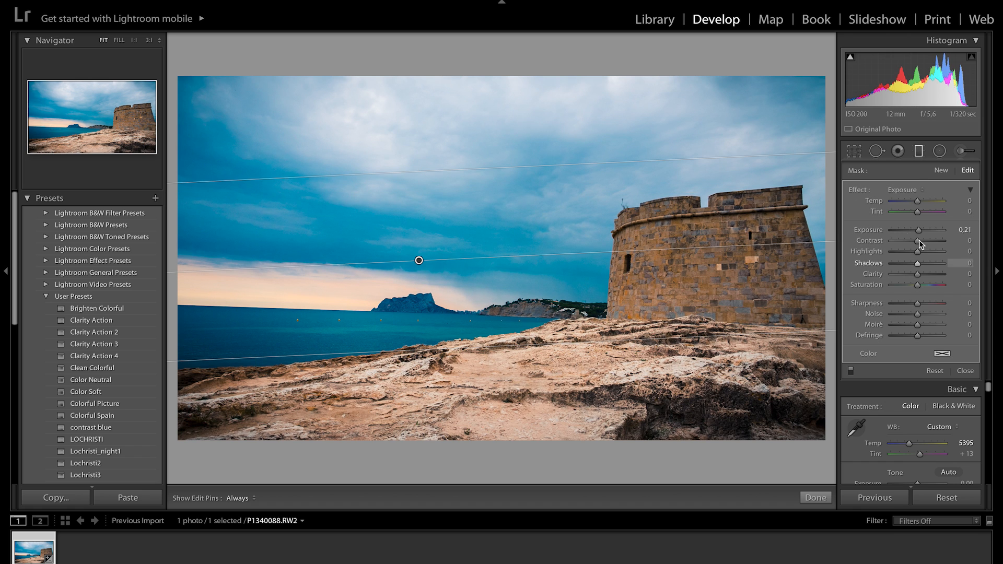
drag(922, 230, 905, 230)
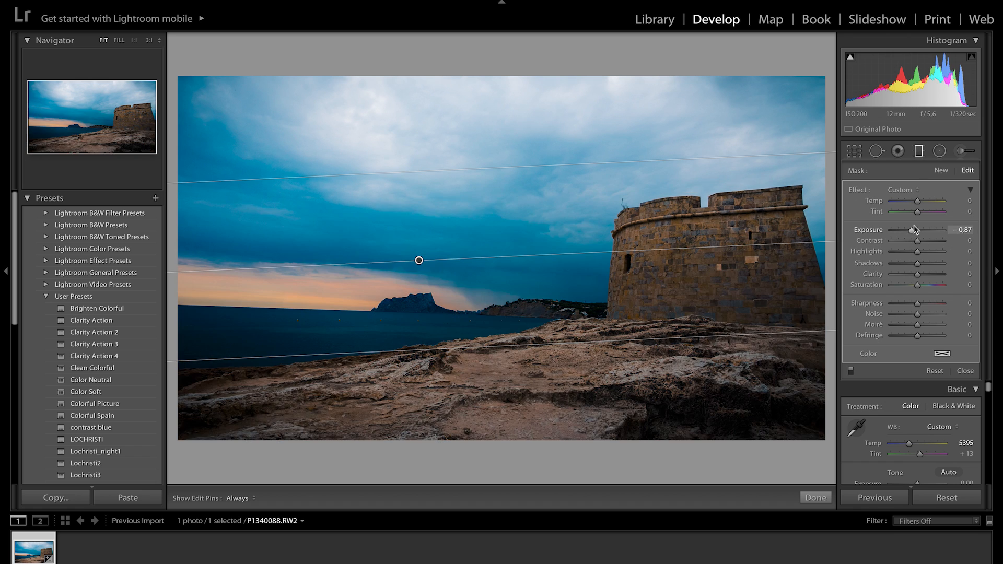
drag(909, 230, 928, 229)
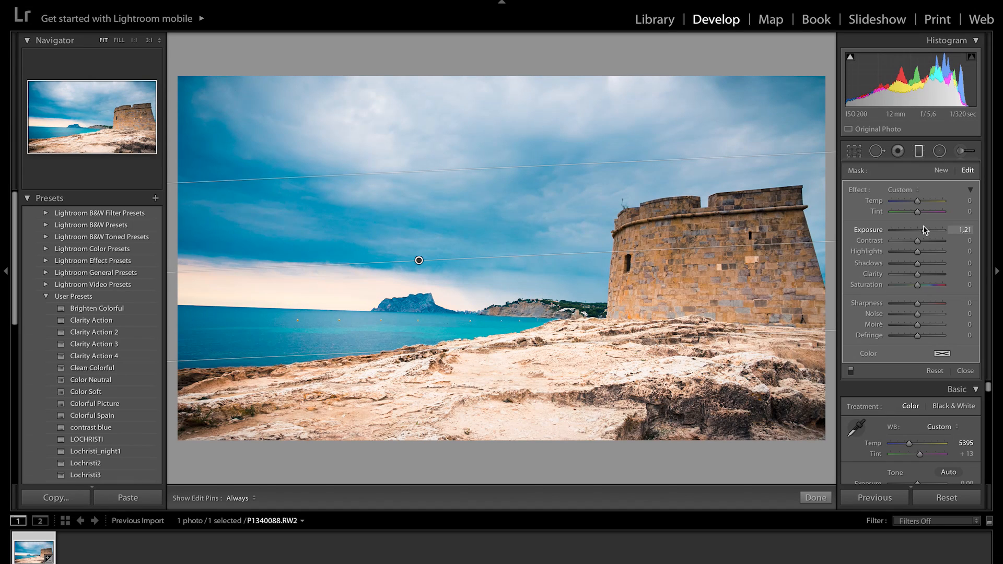
drag(931, 230, 886, 230)
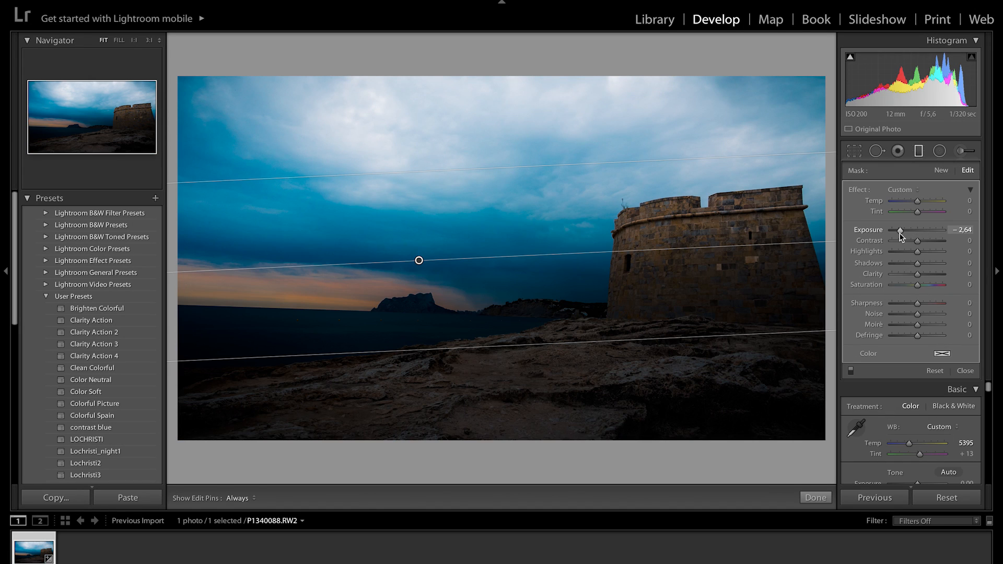
drag(899, 231, 908, 231)
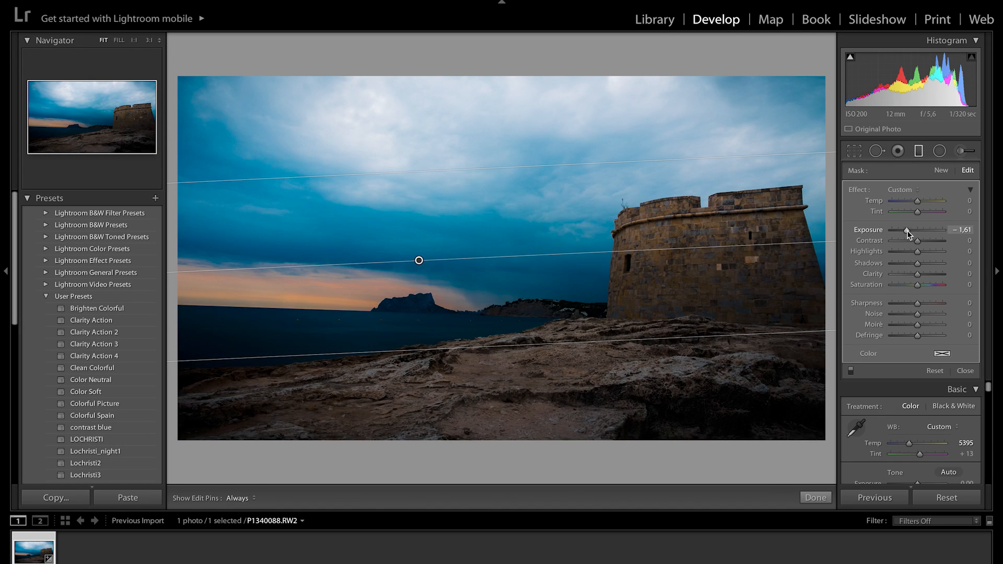
drag(909, 230, 919, 230)
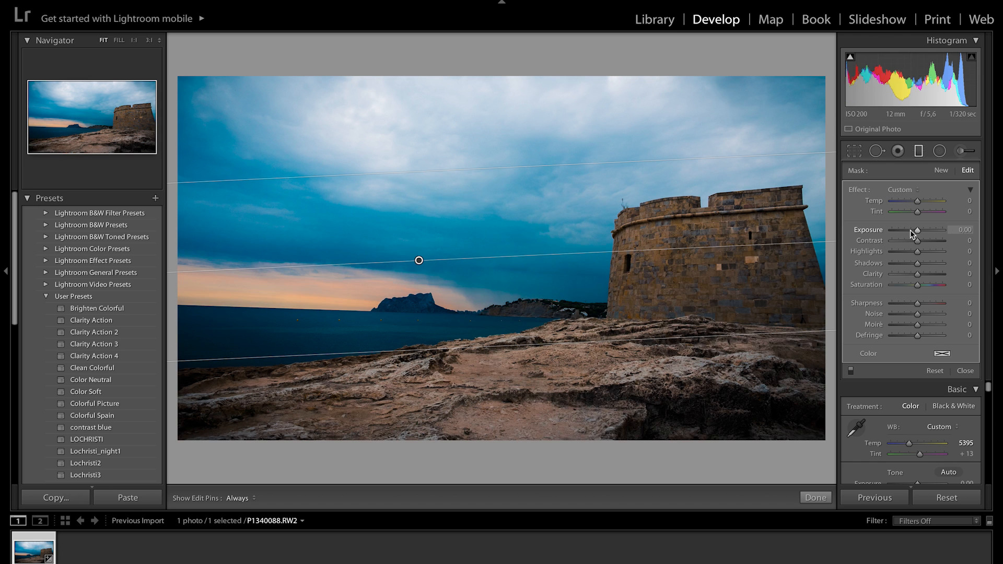
Step: Set the filter's contrast to -34 and lift its shadows to +81
drag(919, 243, 943, 242)
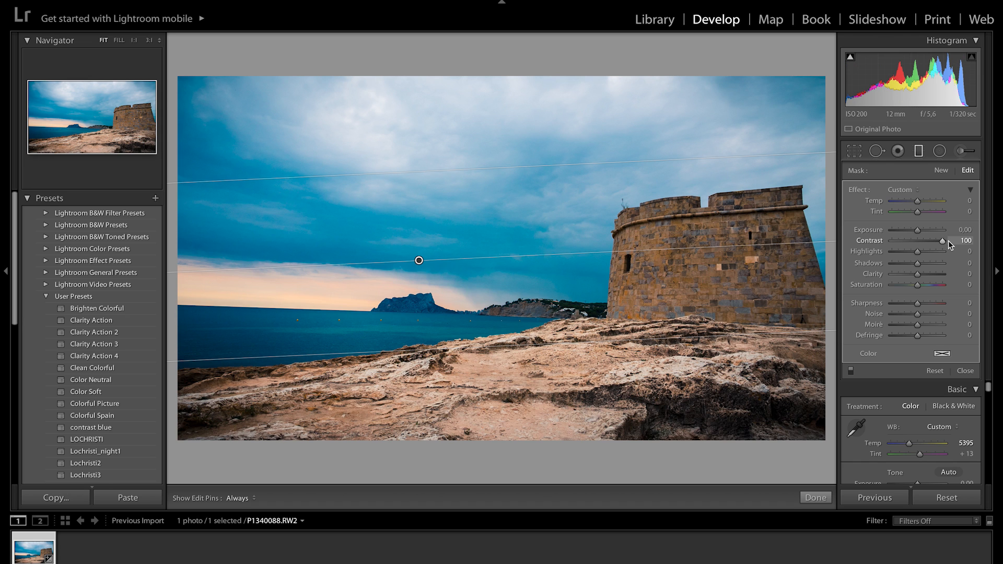
drag(958, 241, 908, 241)
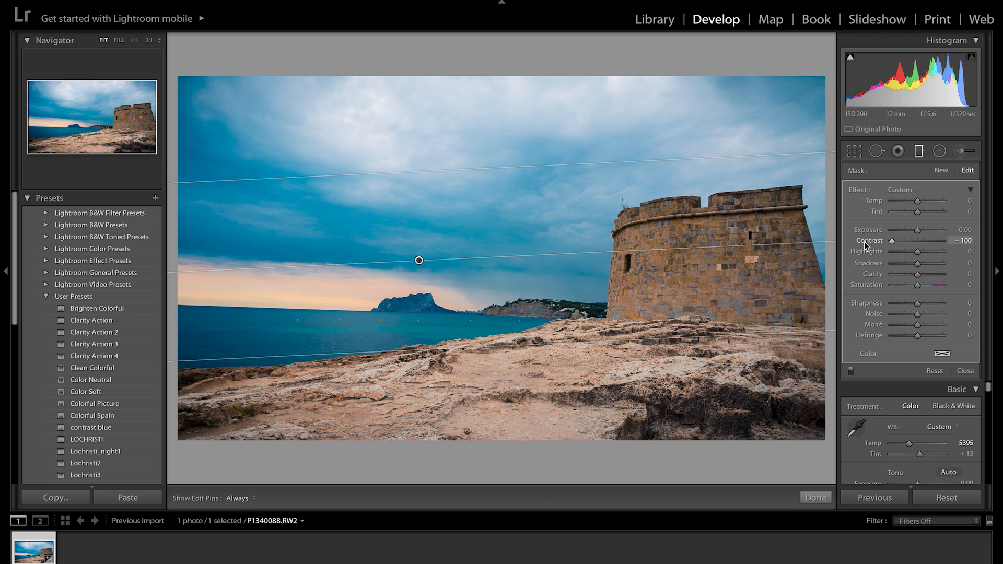
drag(901, 240, 916, 240)
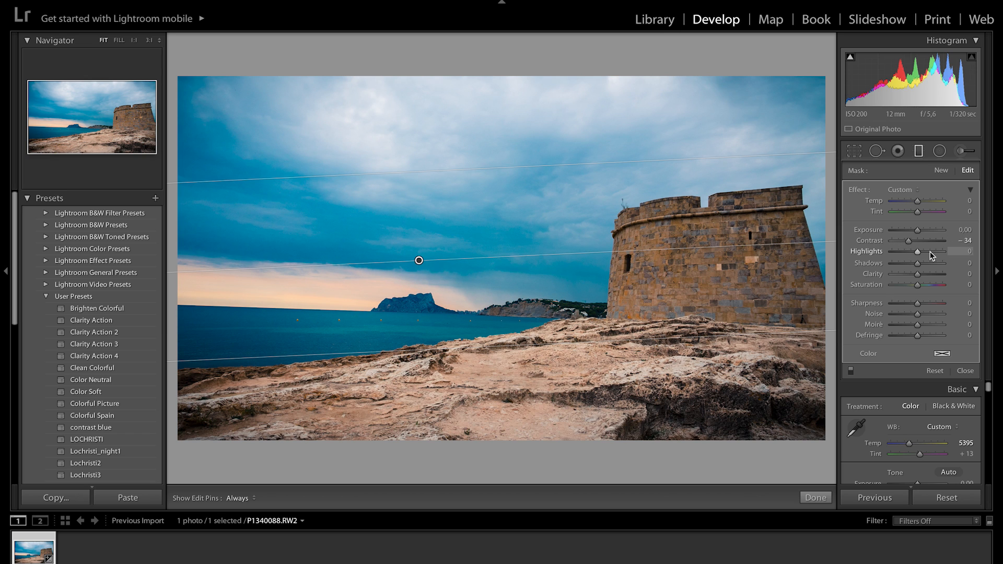
drag(919, 263, 942, 263)
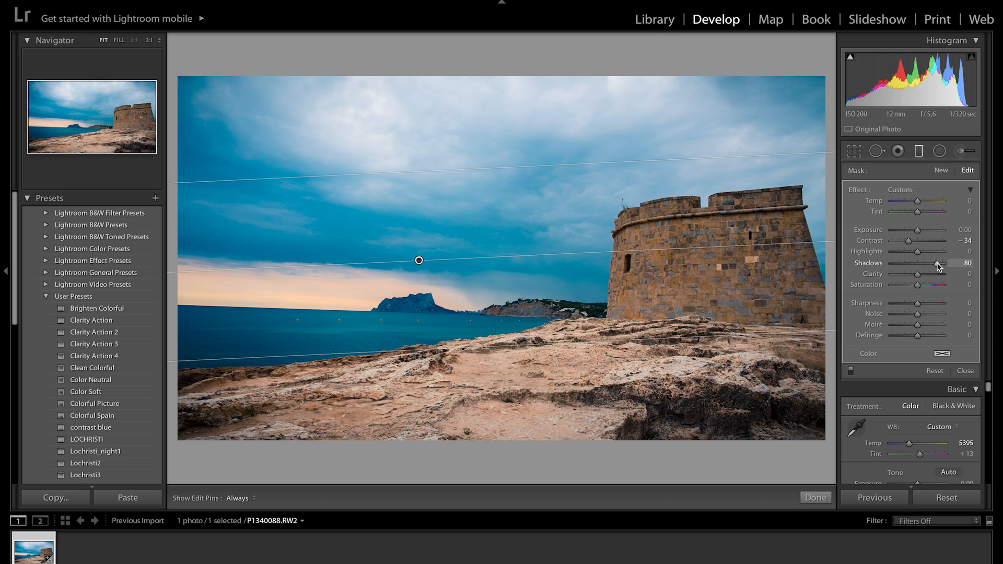
drag(936, 264, 939, 263)
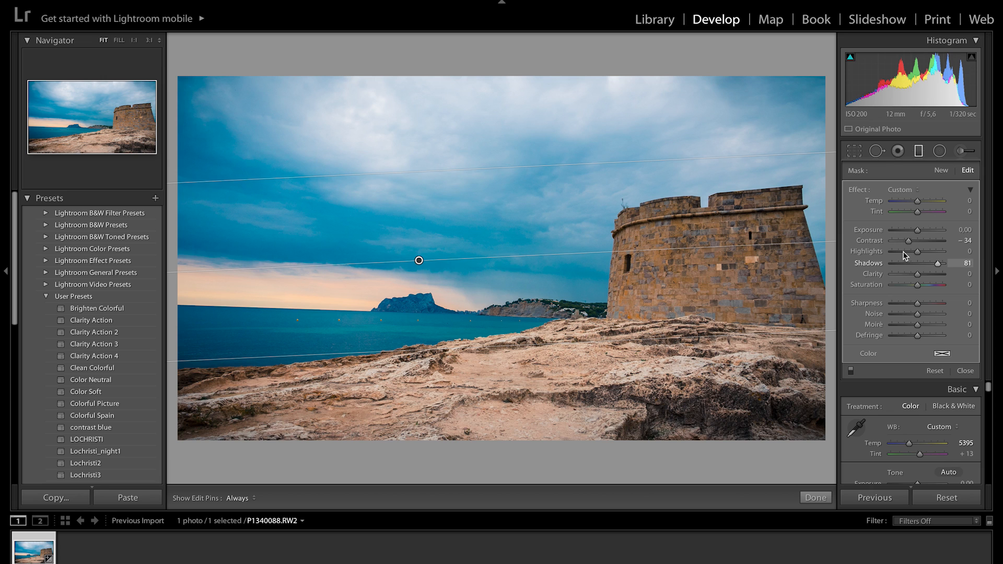
Step: Pull the filter's highlights to -38, saturation to +52 and sharpness to +58
drag(934, 252, 905, 252)
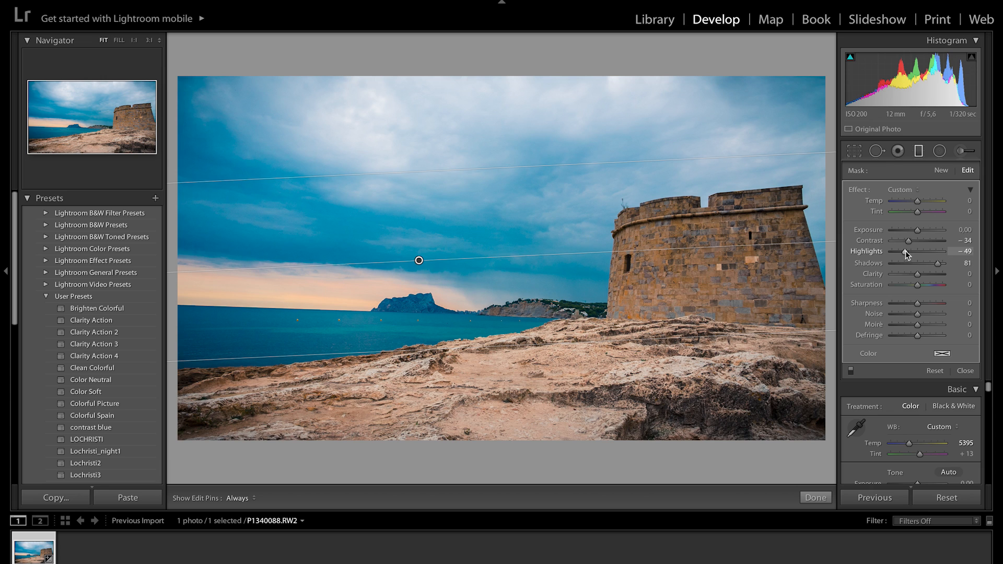
drag(919, 284, 929, 284)
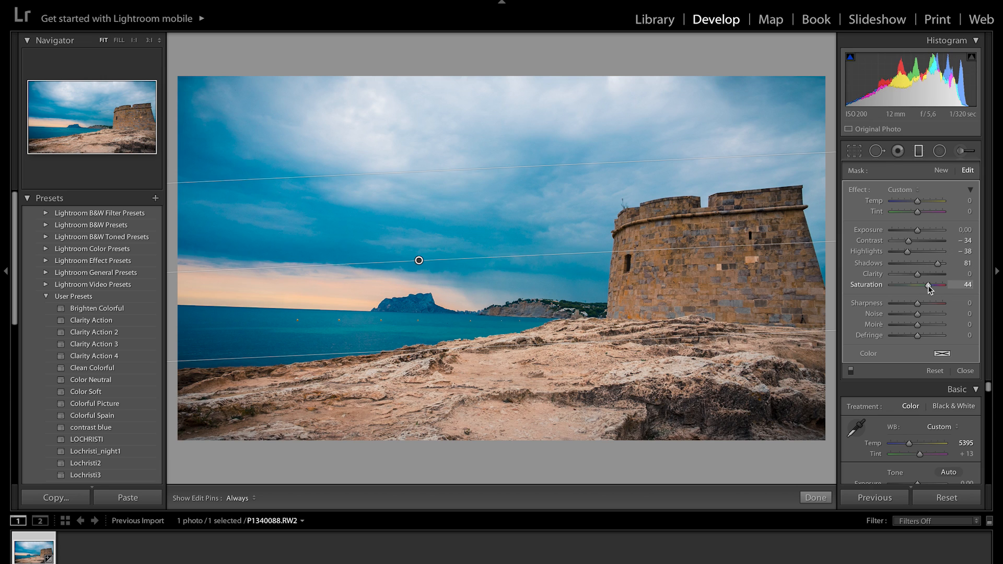
drag(927, 285, 931, 285)
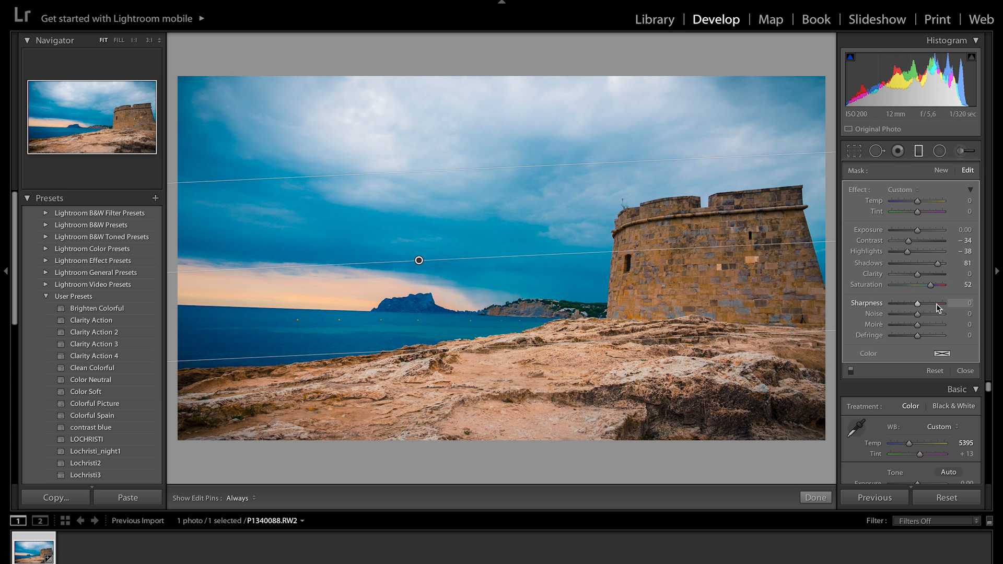
drag(917, 303, 947, 304)
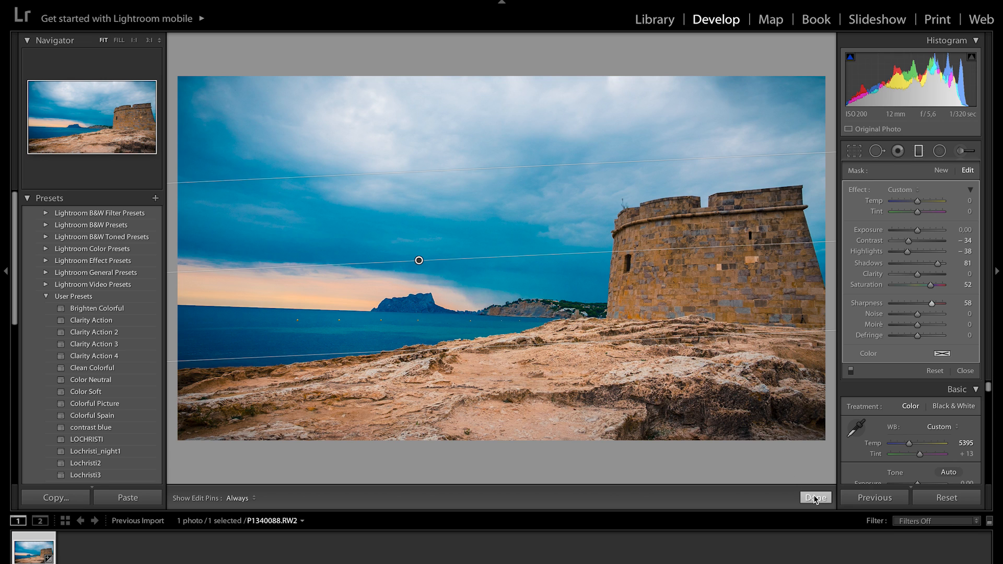
Step: Commit the graduated filter and zoom 1:1 onto the sea area with the buoys
click(815, 497)
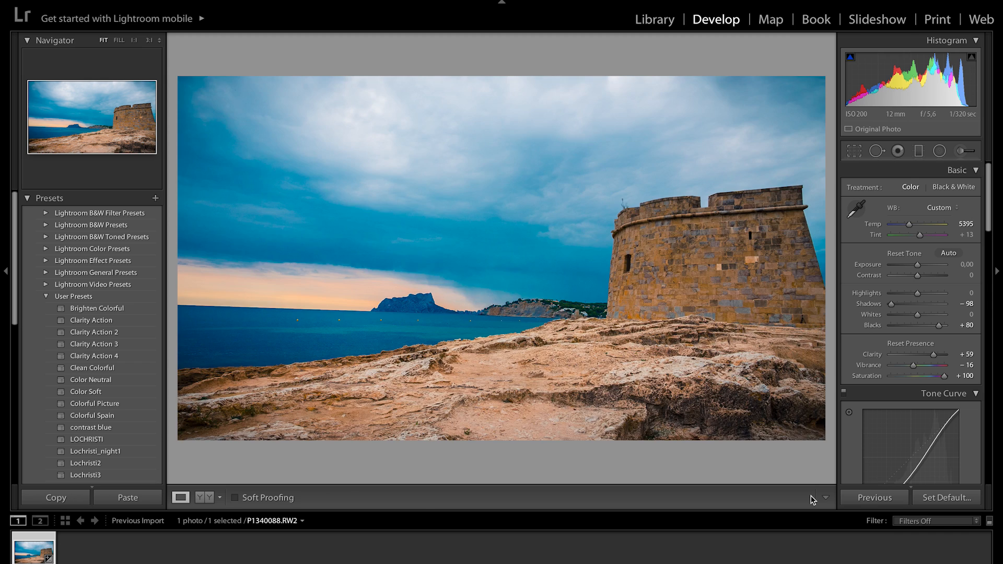
click(181, 498)
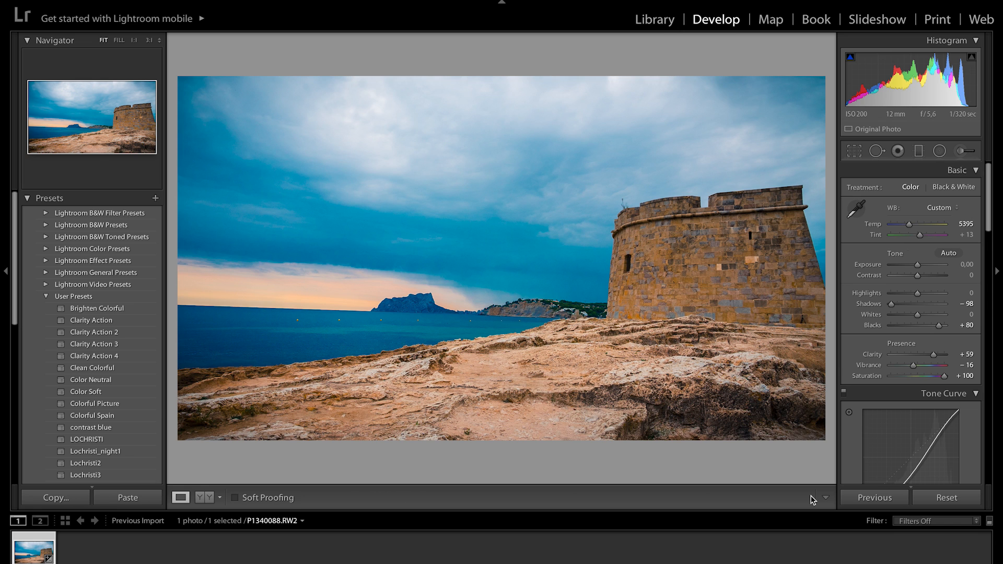
mouse_move(339, 320)
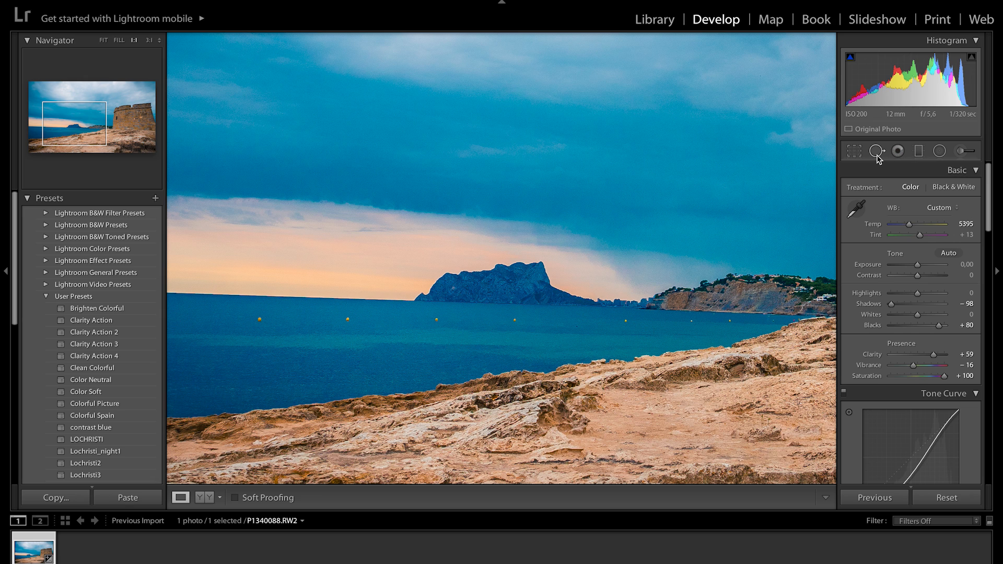
Step: Switch to Spot Removal in Heal mode with brush size 16
click(877, 150)
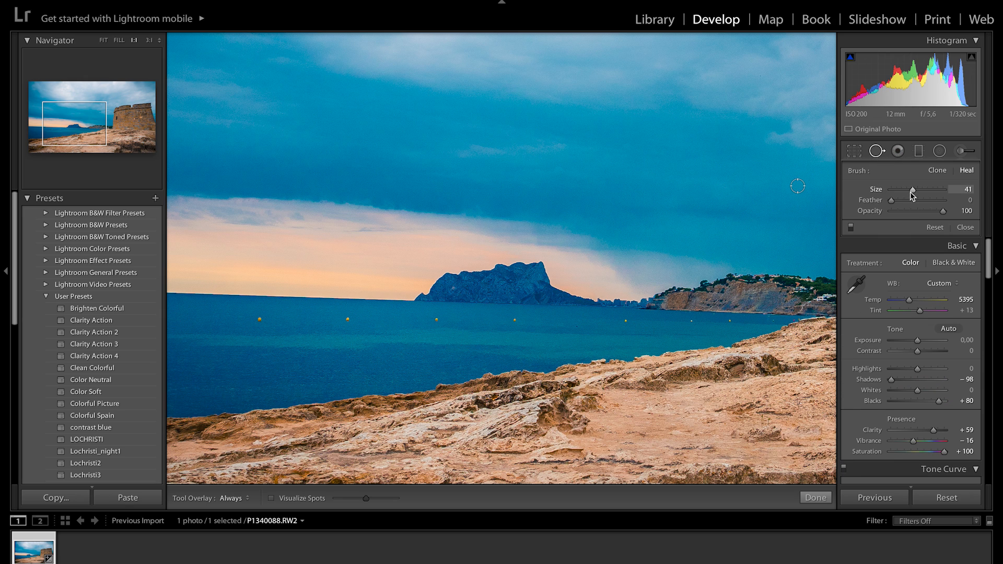
drag(913, 189, 880, 189)
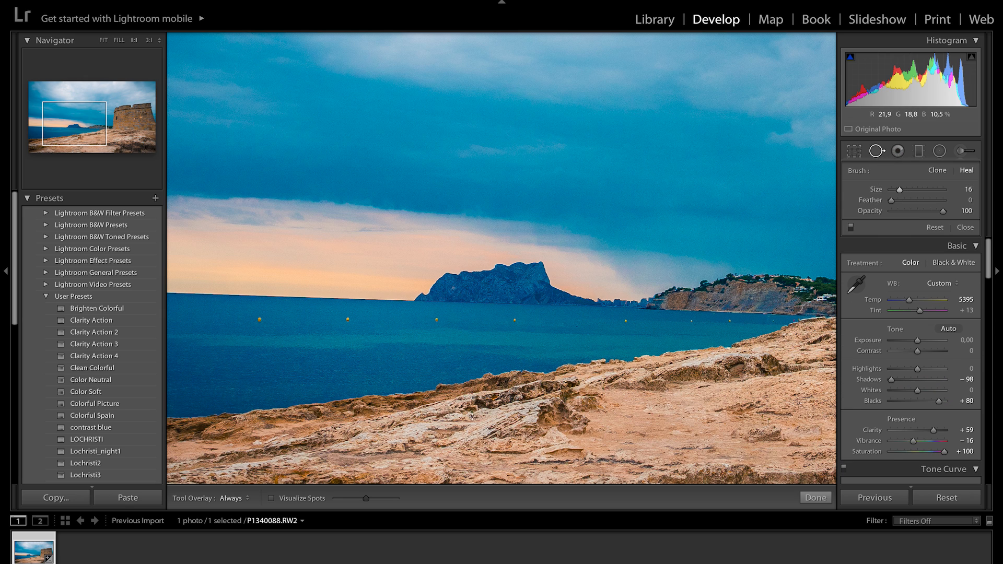
mouse_move(520, 318)
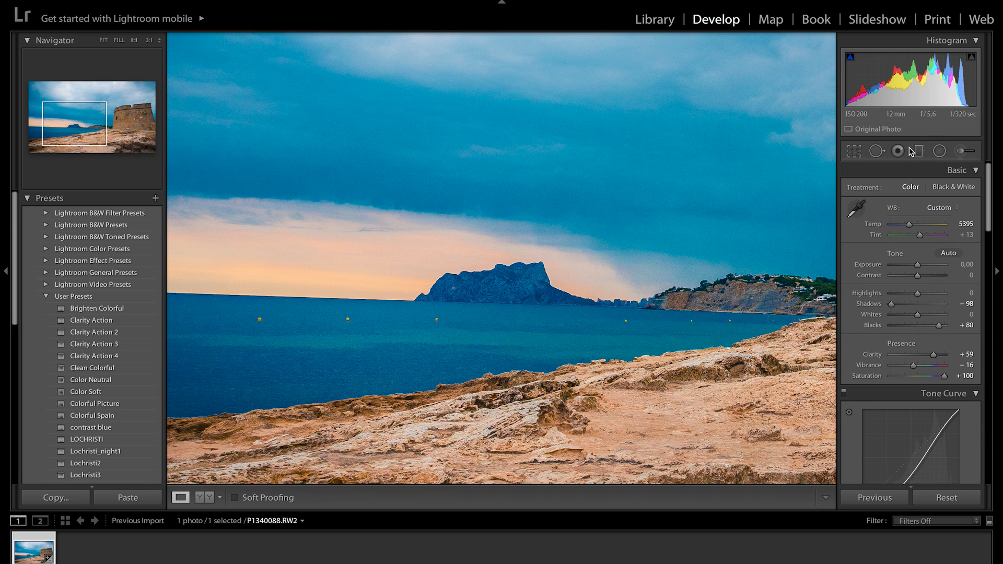
click(898, 151)
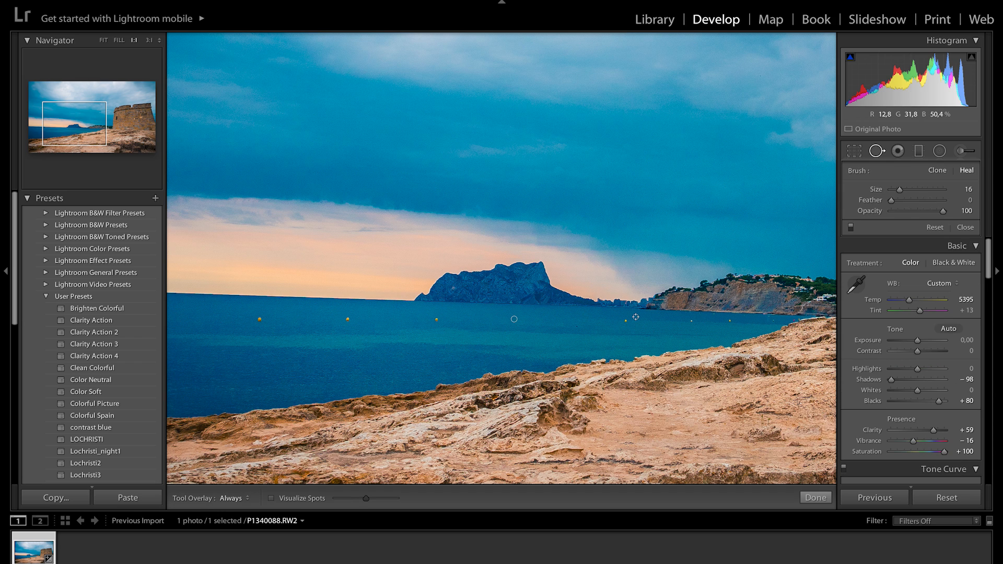
Step: Heal away the buoys on the right side of the sea and commit the spot edits
click(624, 320)
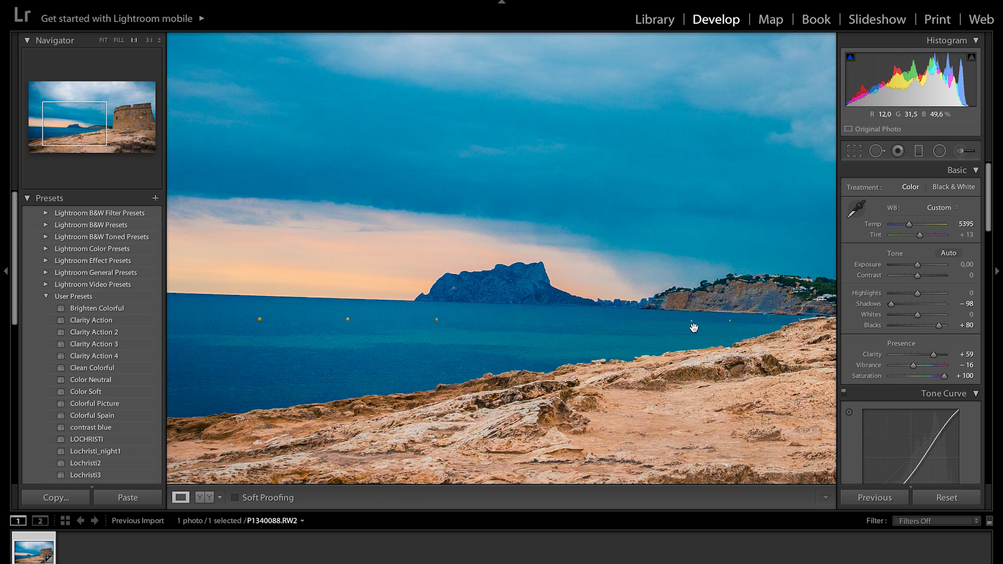
click(896, 150)
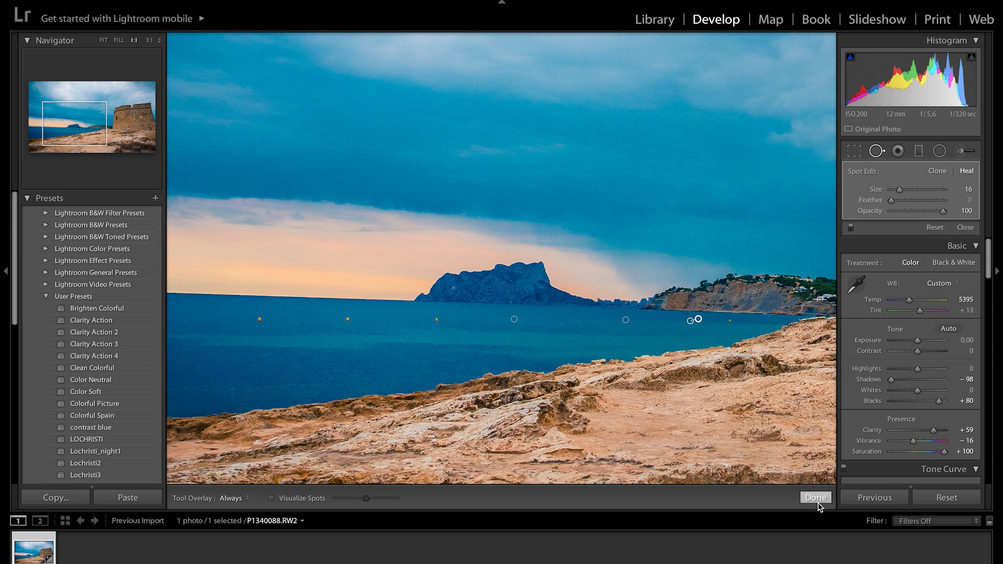
click(814, 498)
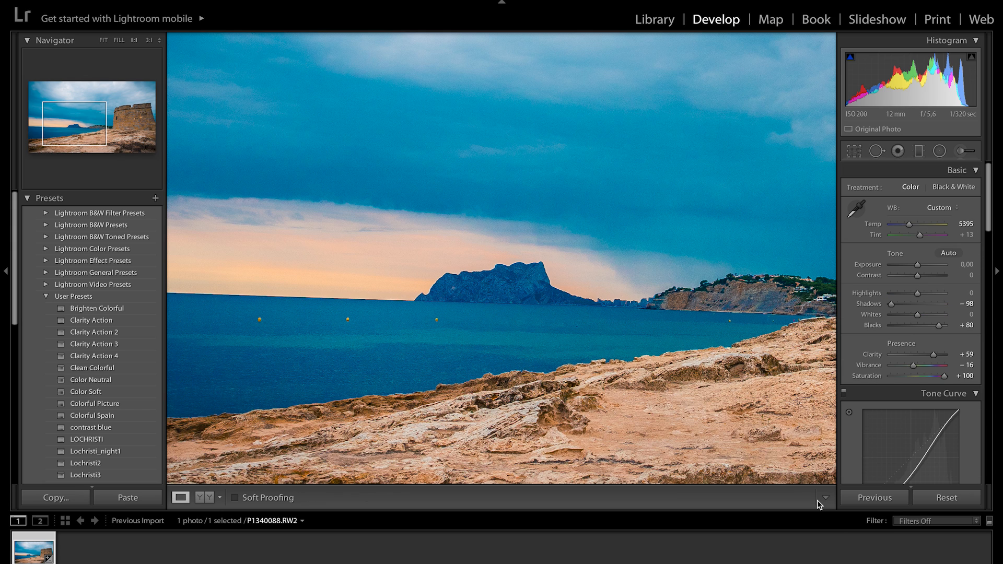